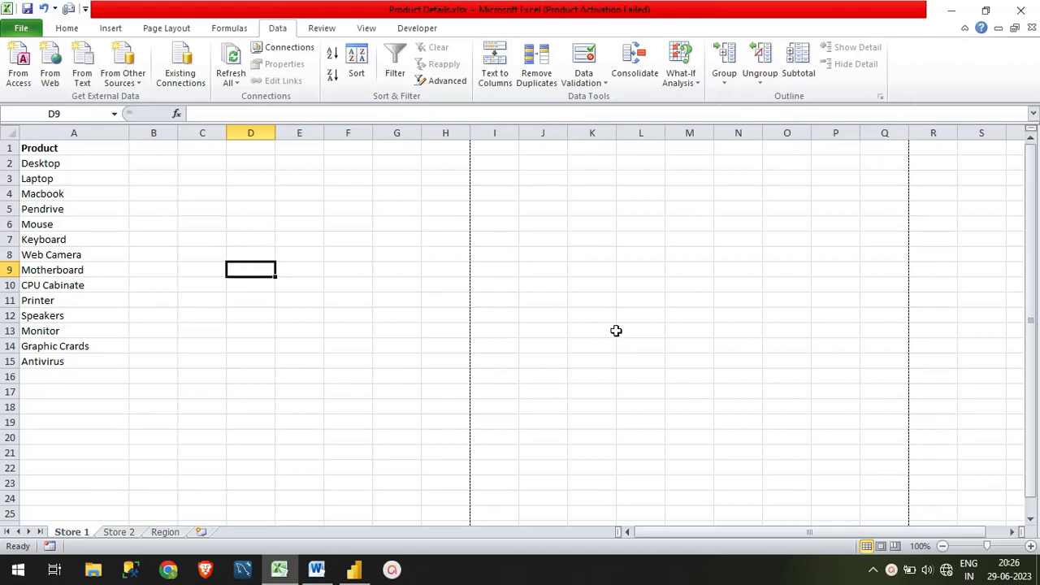
mouse_move(614, 332)
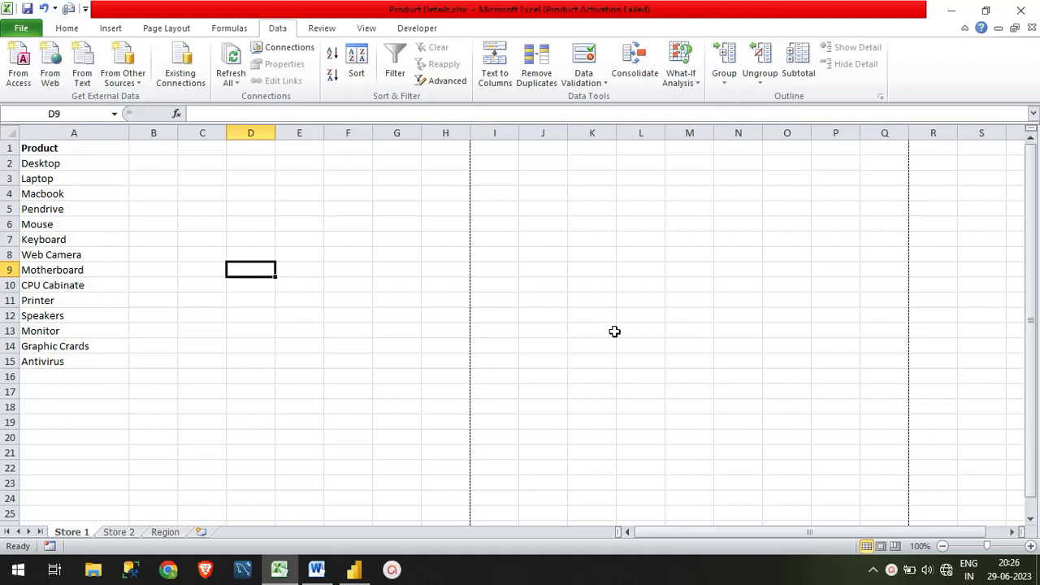
mouse_move(581, 312)
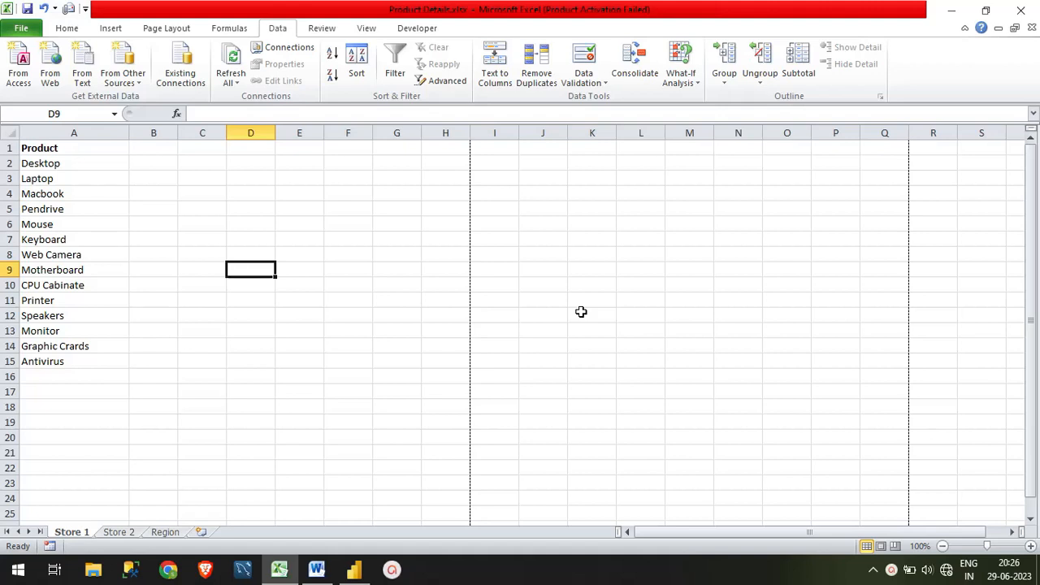
Head the Region sheet's middle column 'Product', then review the Store 1 and Store 2 lists.
left_click(165, 531)
type("`")
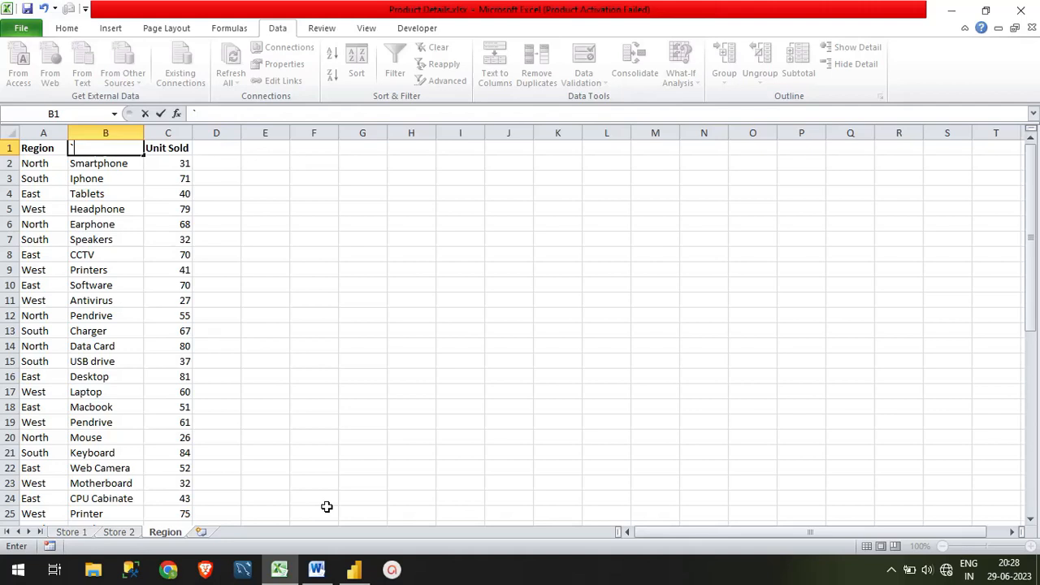
type("Product")
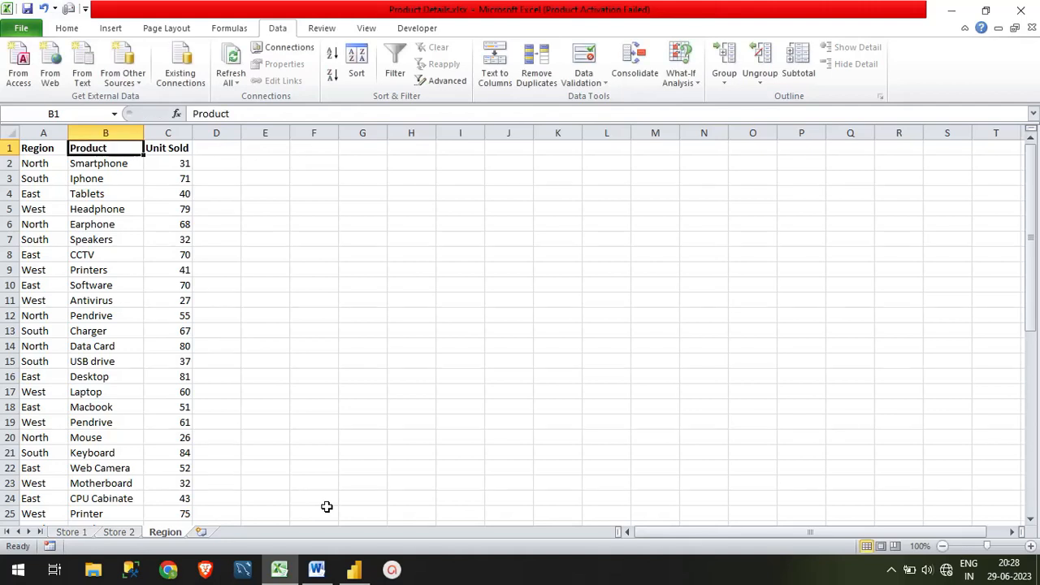
mouse_move(397, 523)
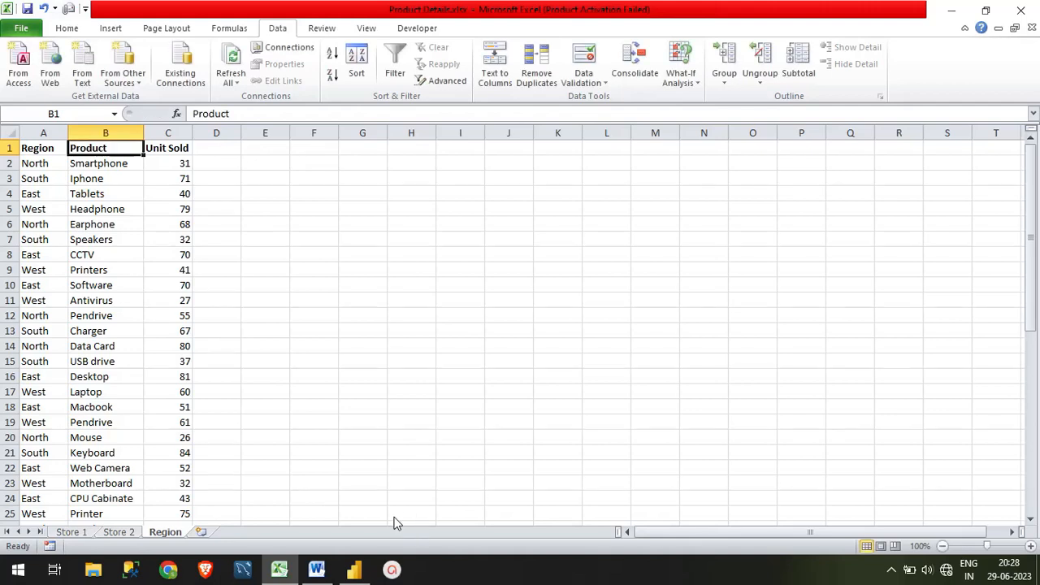
left_click(72, 531)
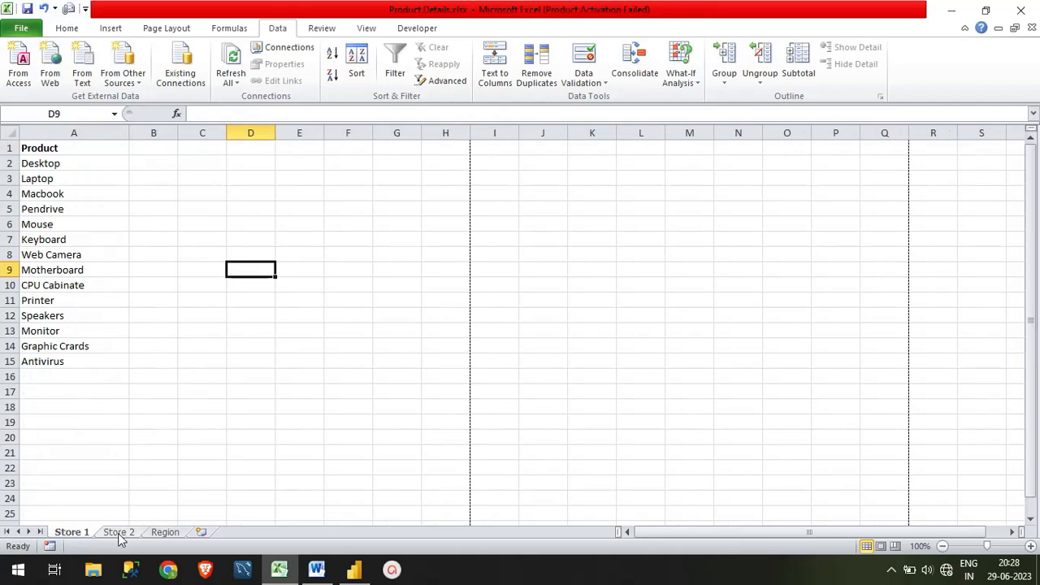
left_click(119, 531)
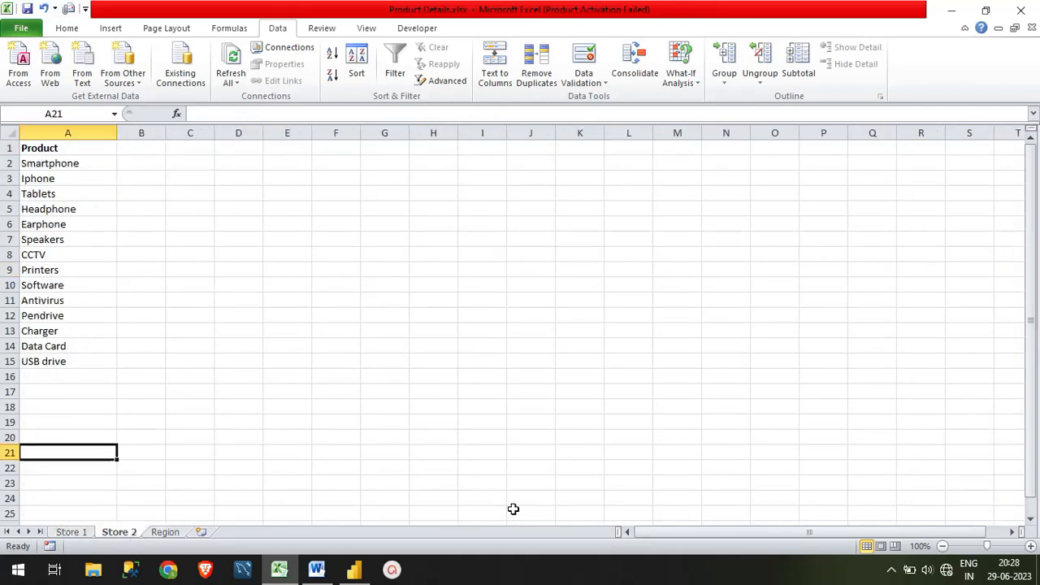
mouse_move(766, 471)
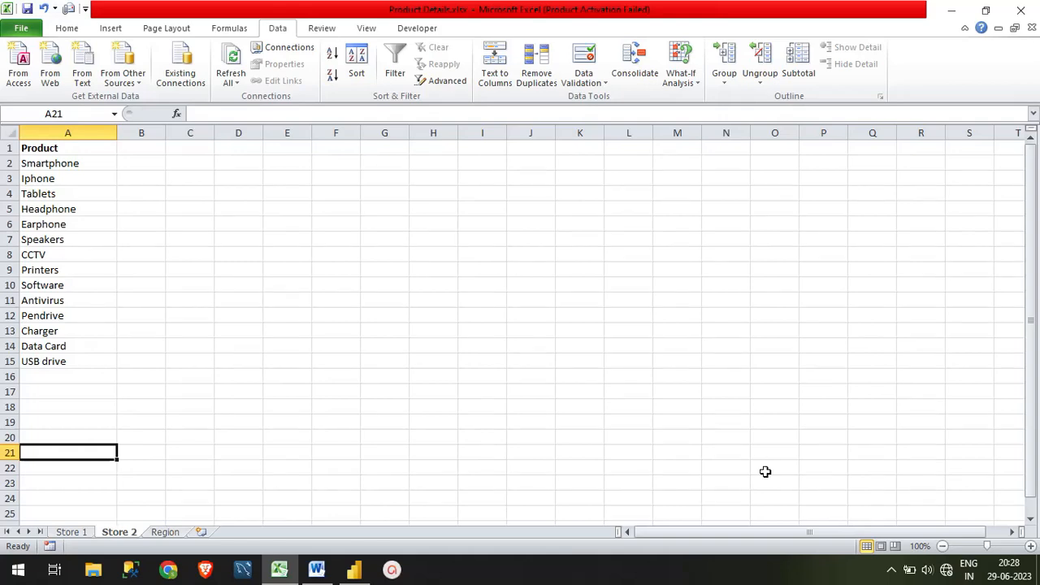
mouse_move(71, 532)
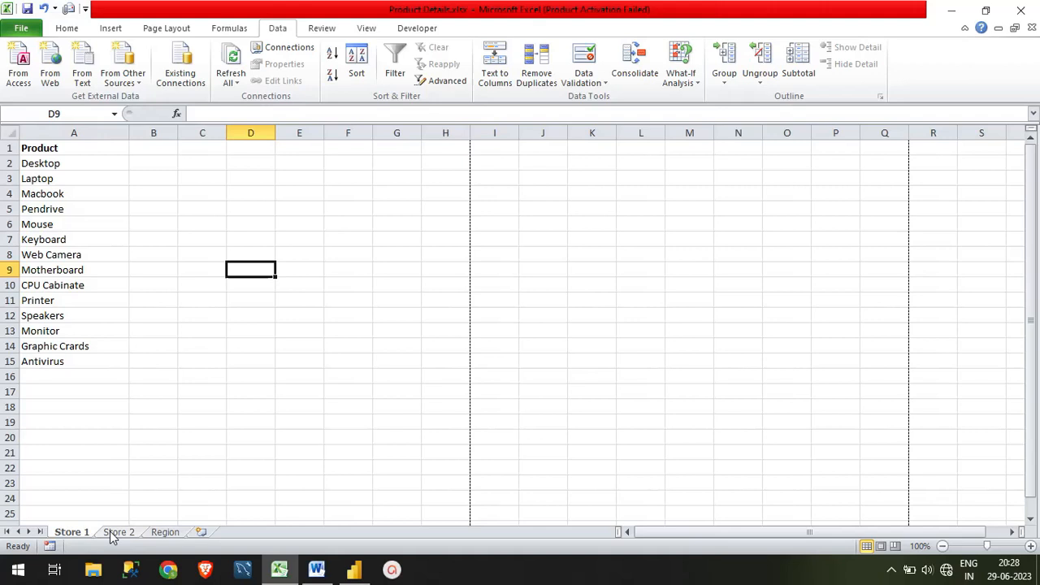
left_click(118, 532)
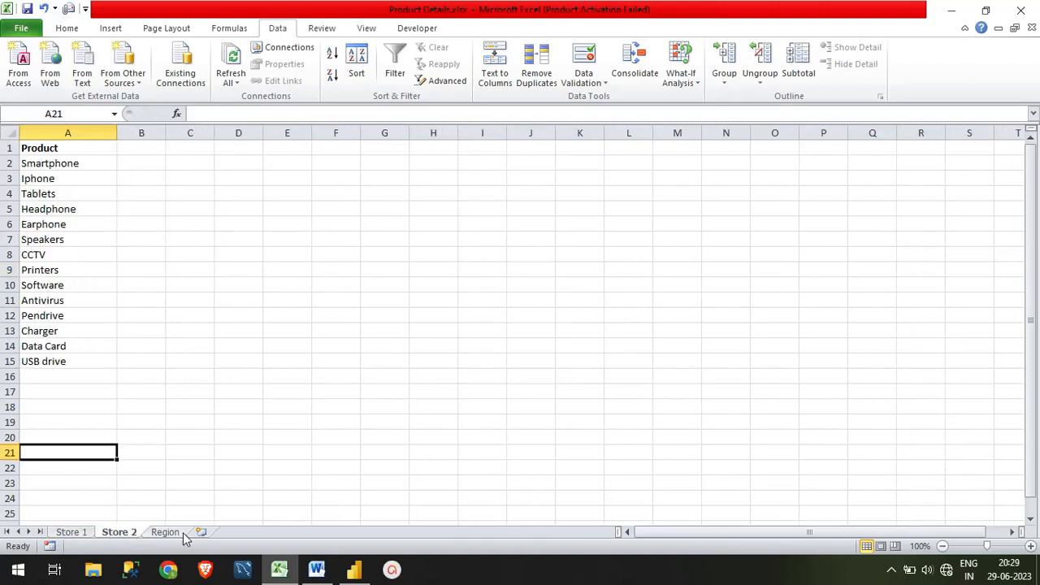
mouse_move(195, 532)
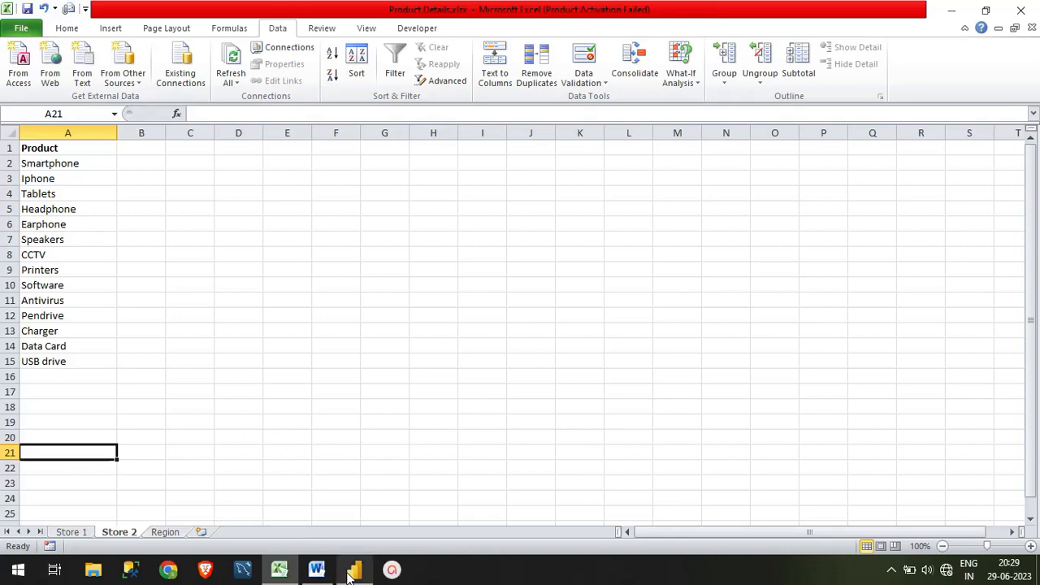
In Power BI, browse the Store 1, Store 2 and Region tables, ending on Store 2.
left_click(355, 569)
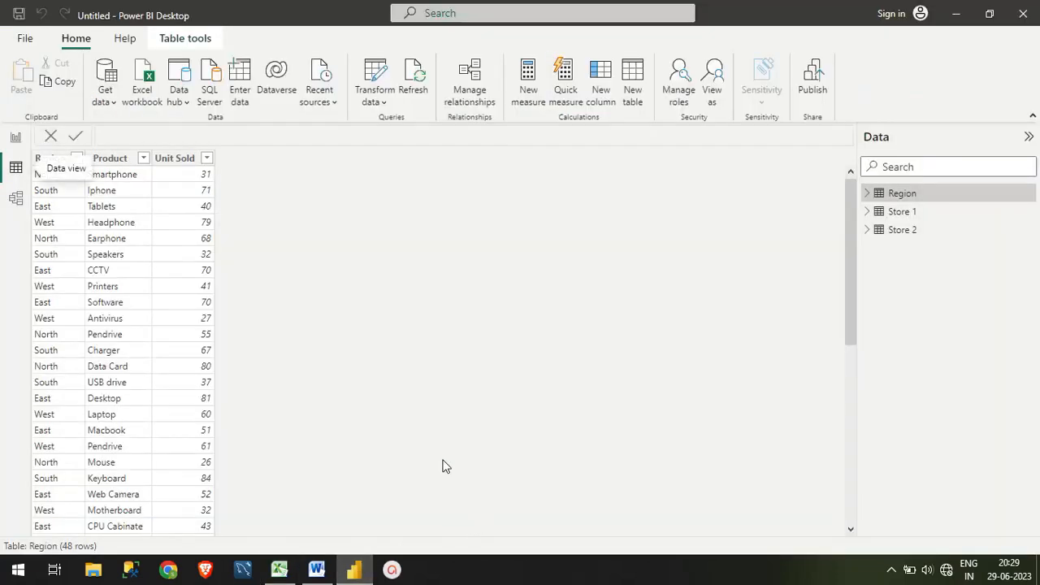
mouse_move(916, 370)
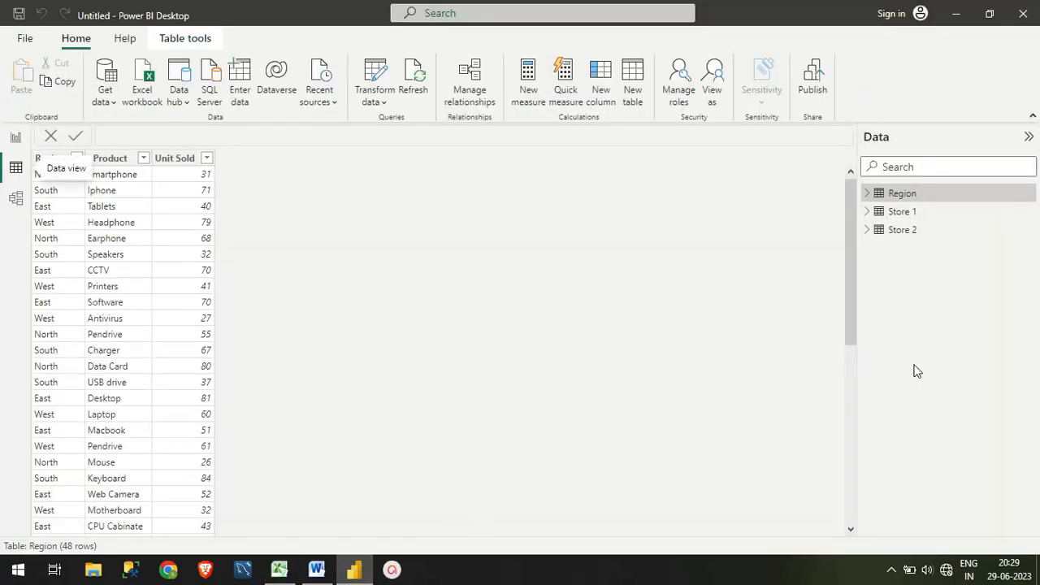
mouse_move(905, 286)
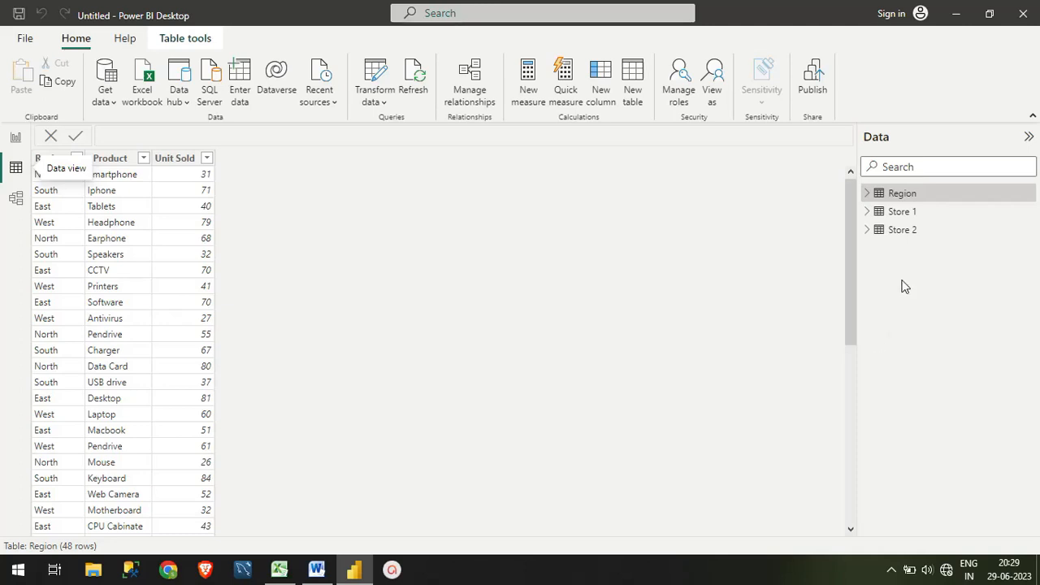
mouse_move(911, 239)
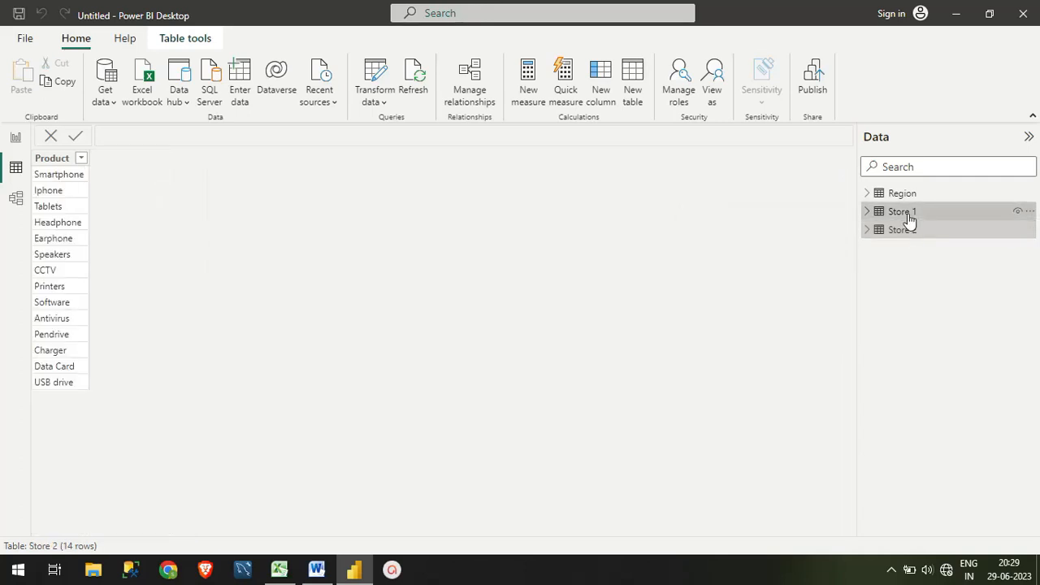
left_click(902, 212)
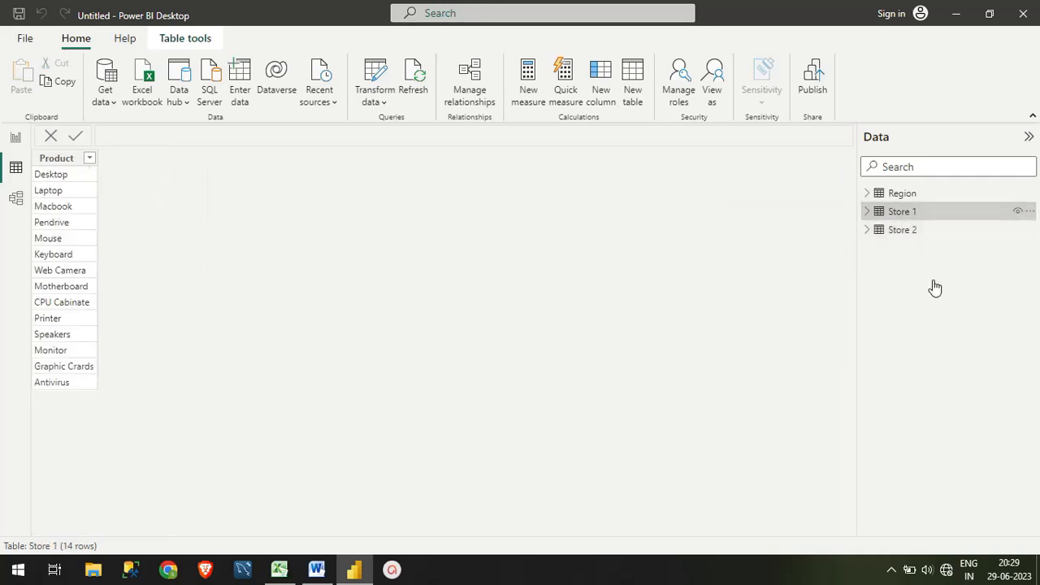
left_click(902, 229)
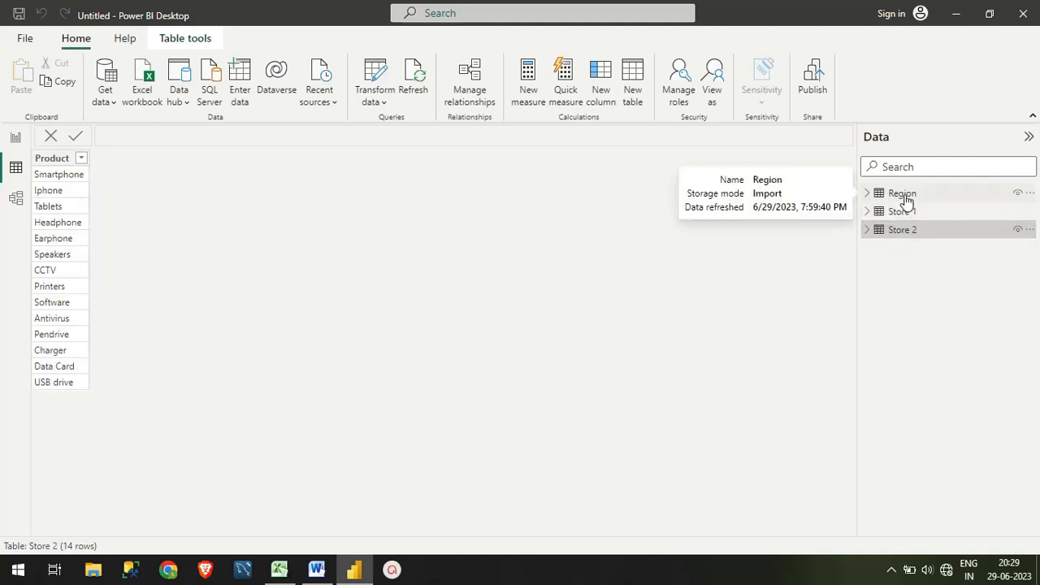
left_click(902, 192)
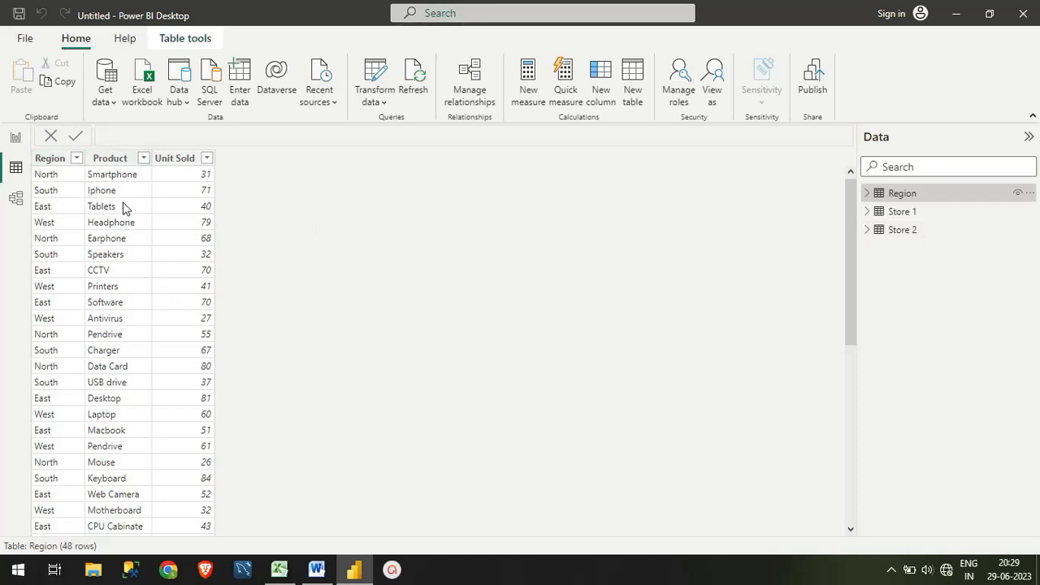
mouse_move(506, 296)
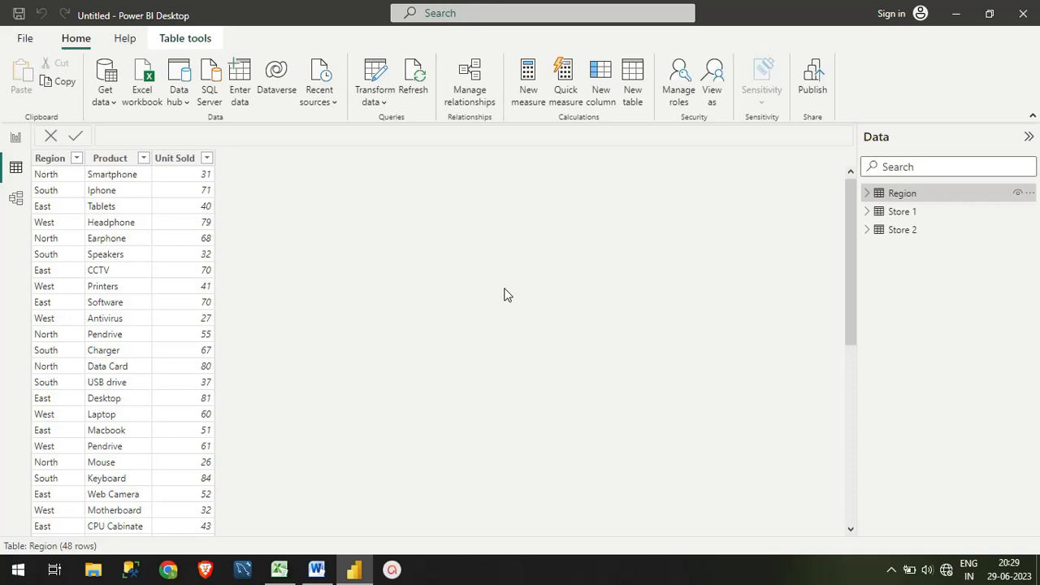
mouse_move(389, 254)
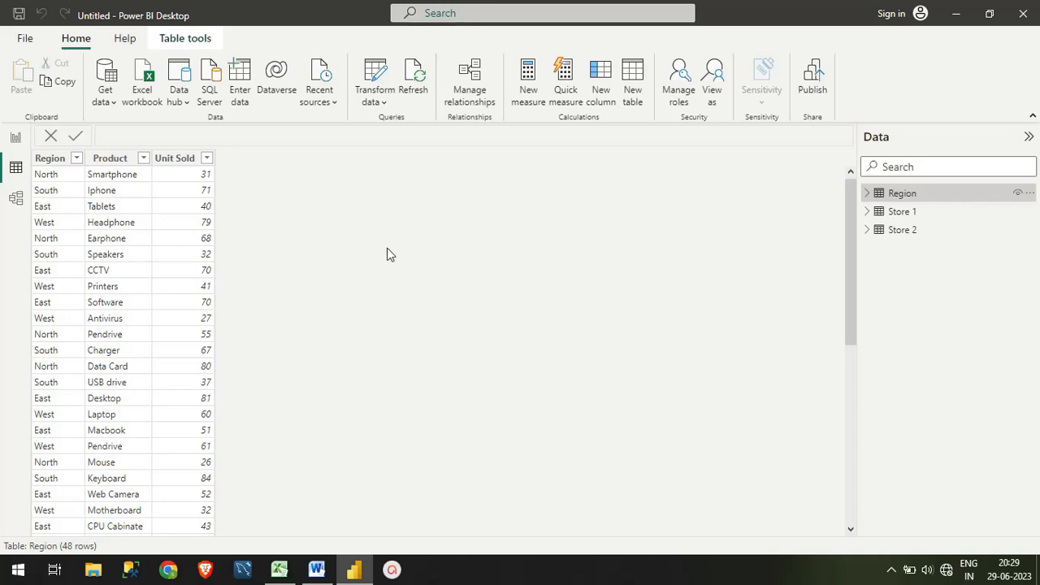
mouse_move(922, 219)
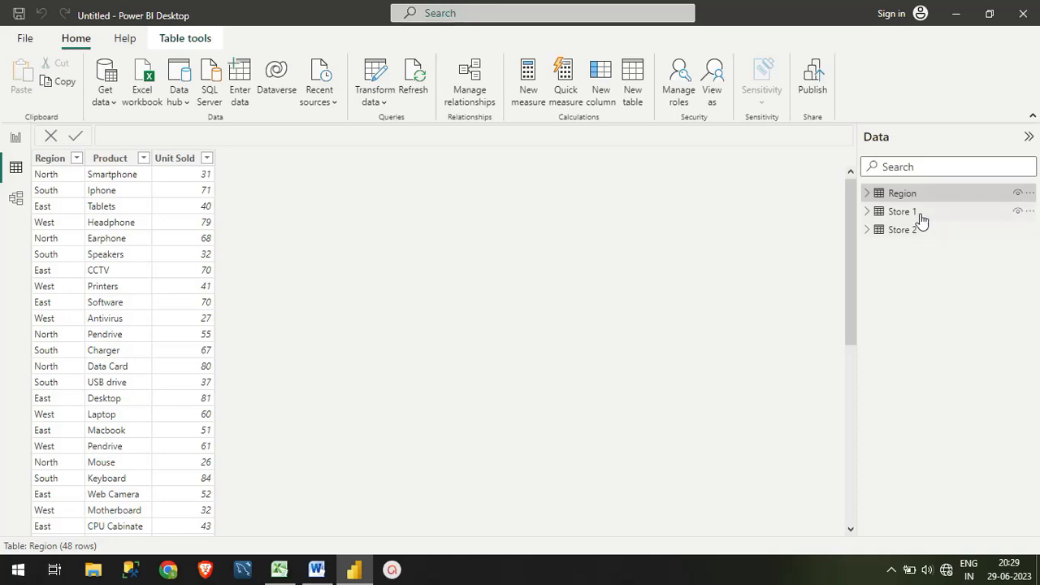
left_click(902, 211)
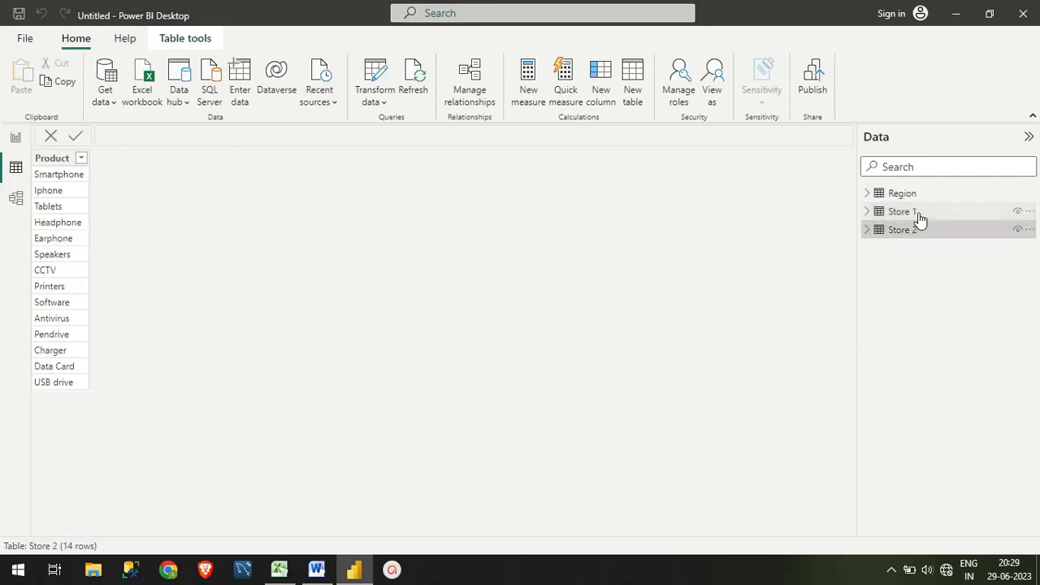
mouse_move(916, 216)
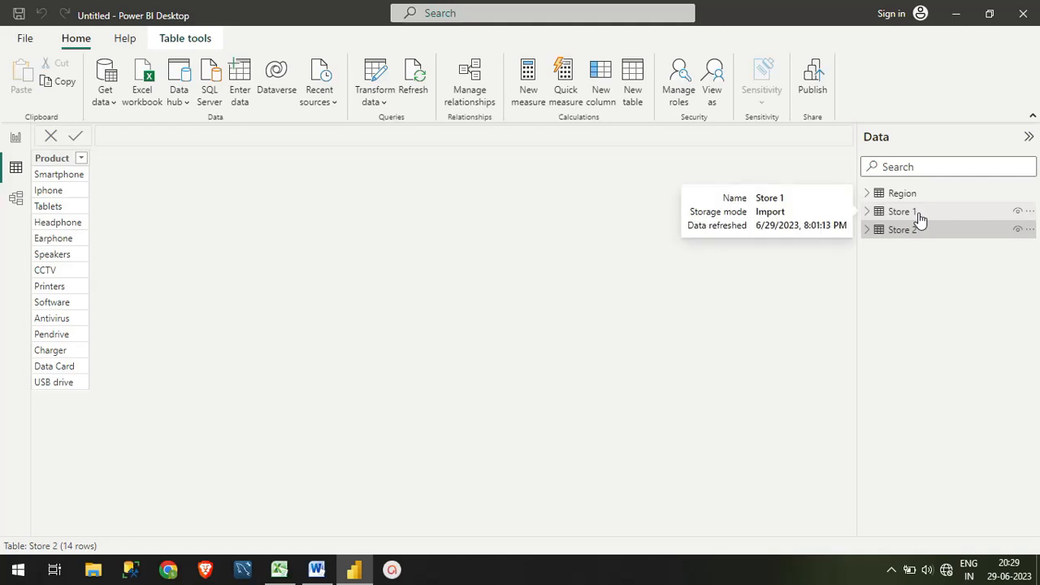
mouse_move(908, 220)
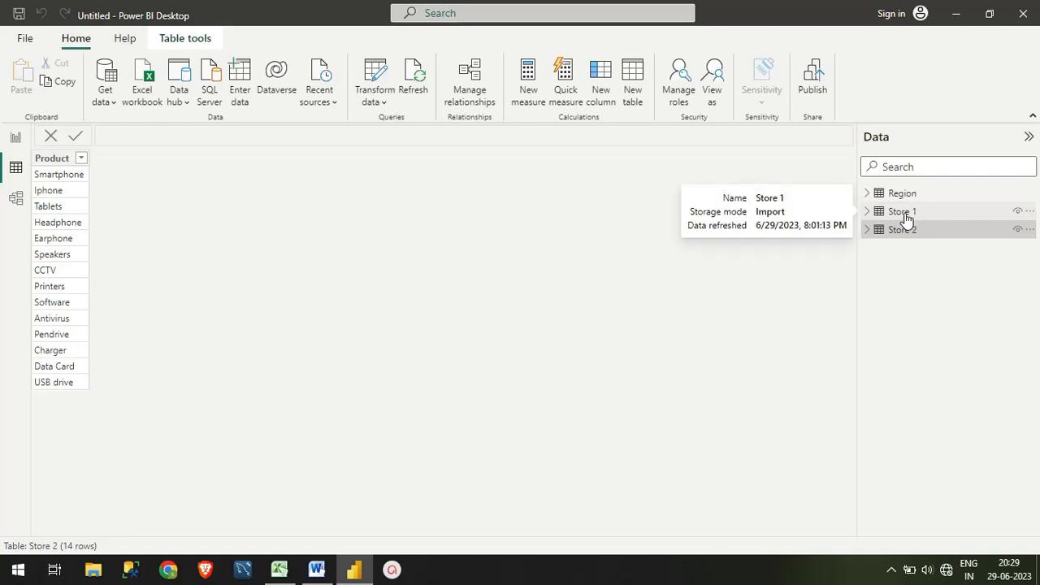
mouse_move(907, 229)
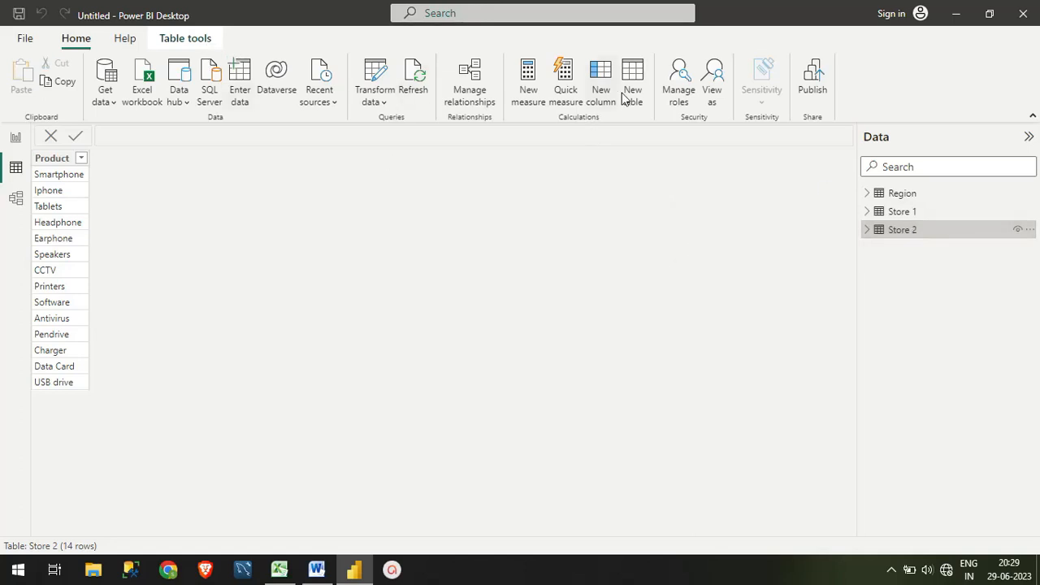
mouse_move(627, 217)
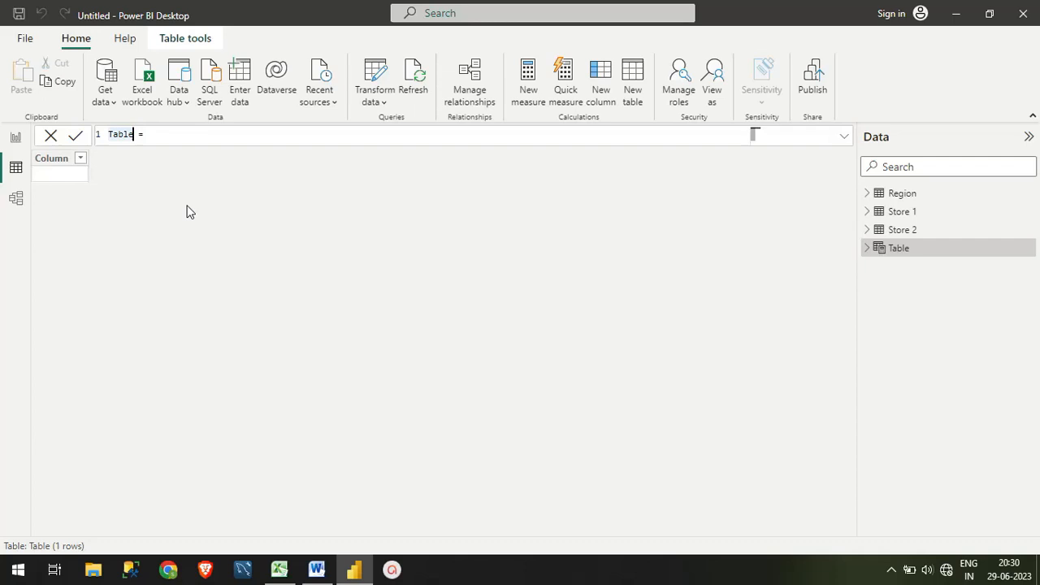
Rename the new calculated table's formula to begin 'Product ='.
type("Product")
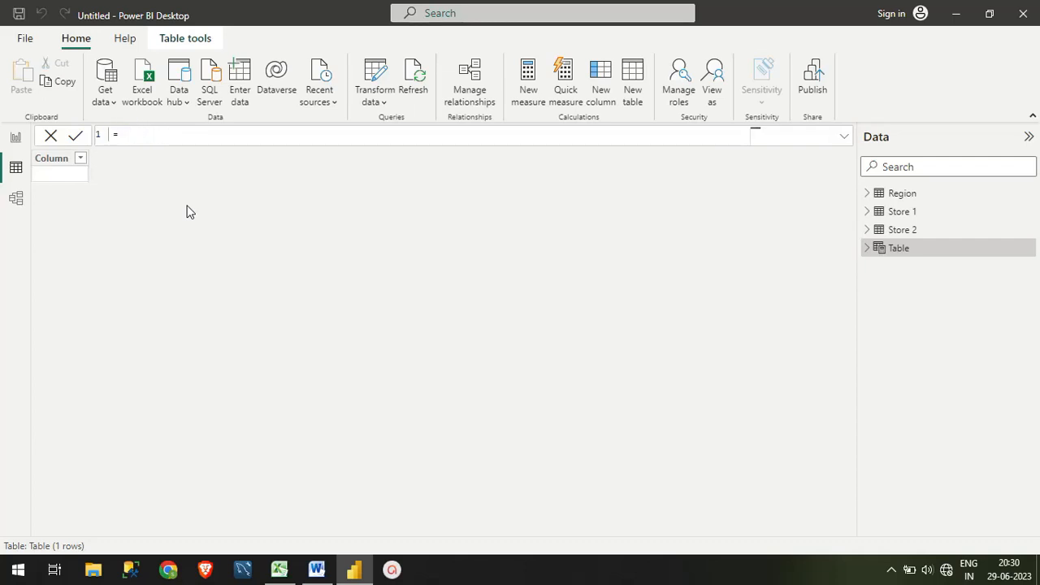
type("Product")
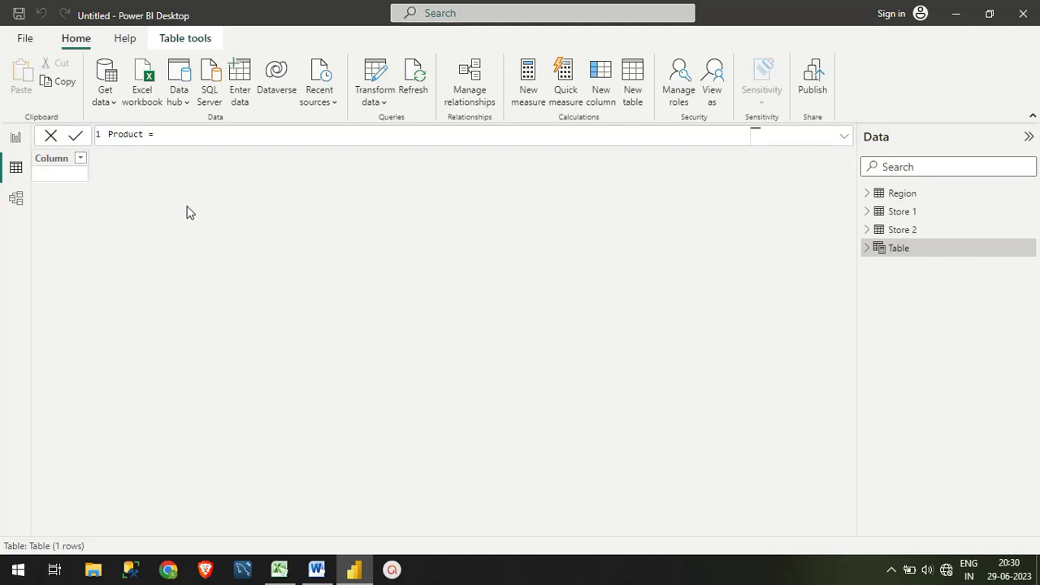
left_click(263, 141)
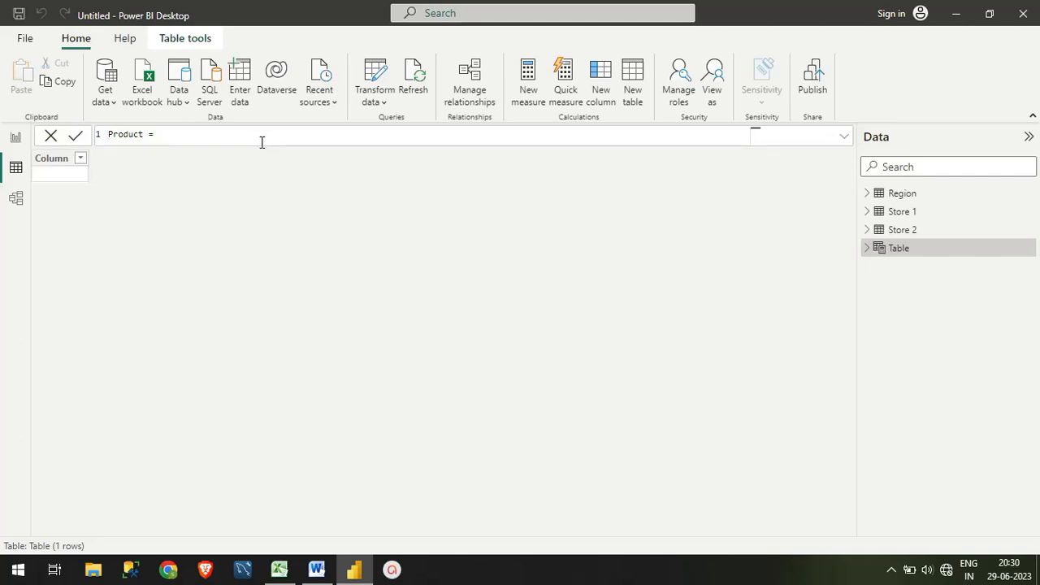
Enter and commit Product = UNION(DISTINCT('Store 1'[Product]), DISTINCT('Store 2'[Product])).
type("Un")
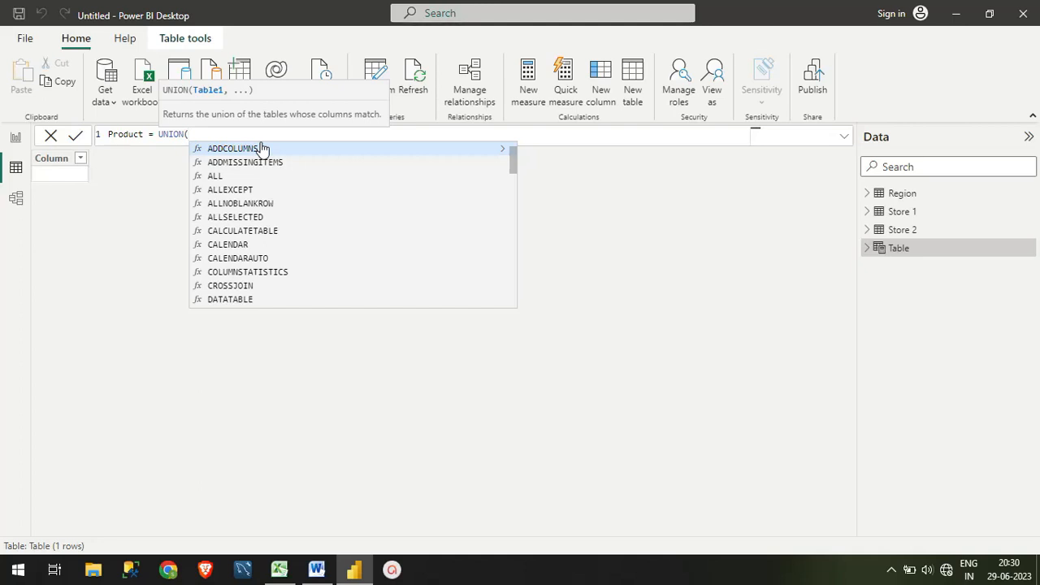
type("uni")
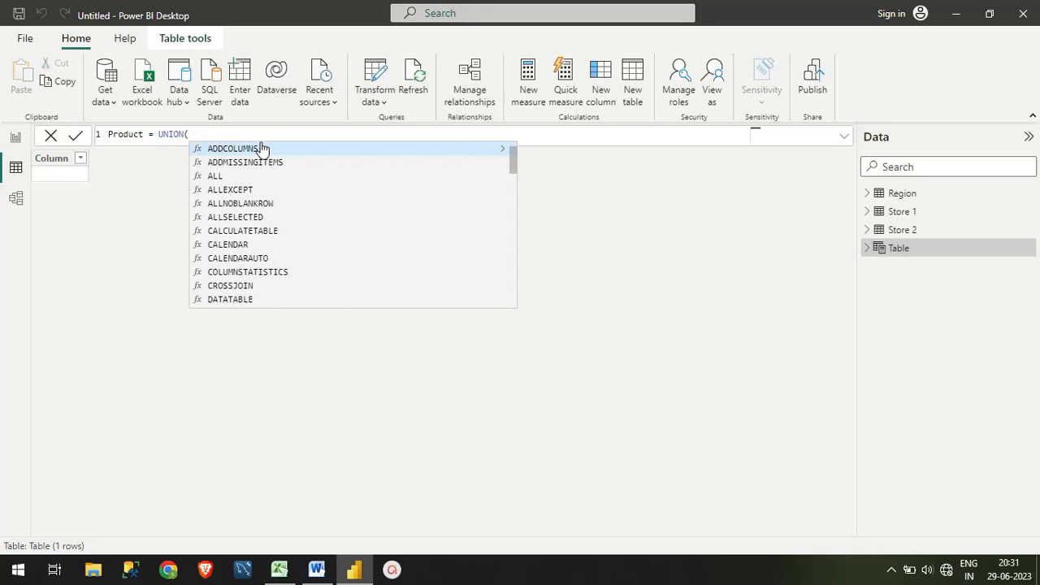
type("DISTINCT(")
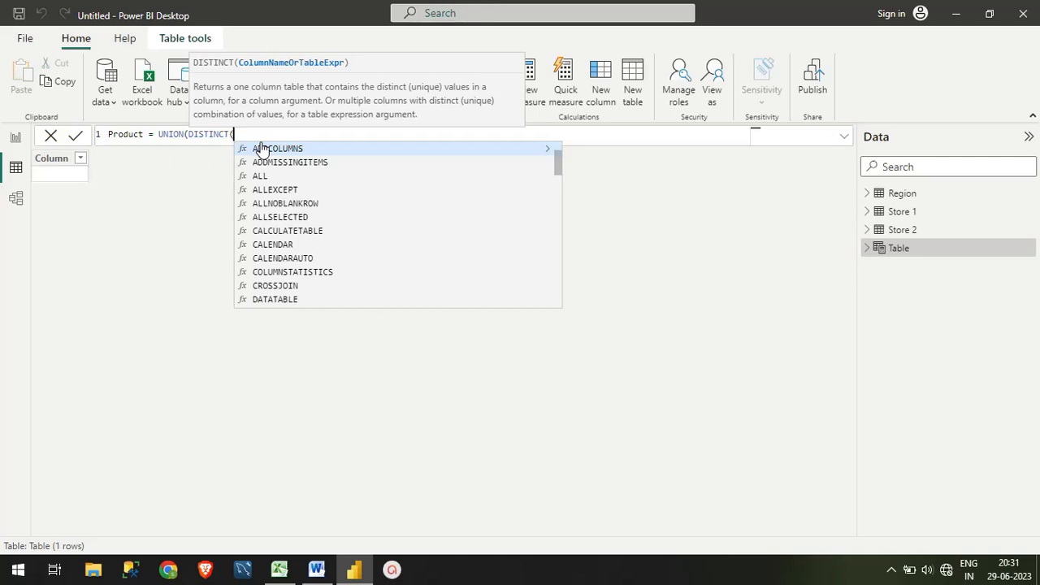
type("stor")
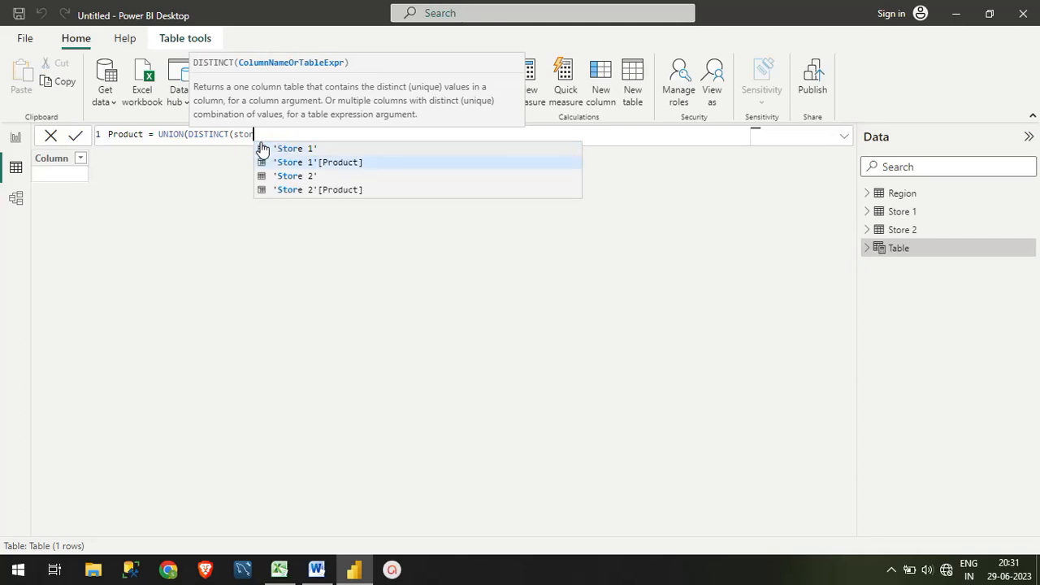
left_click(316, 161)
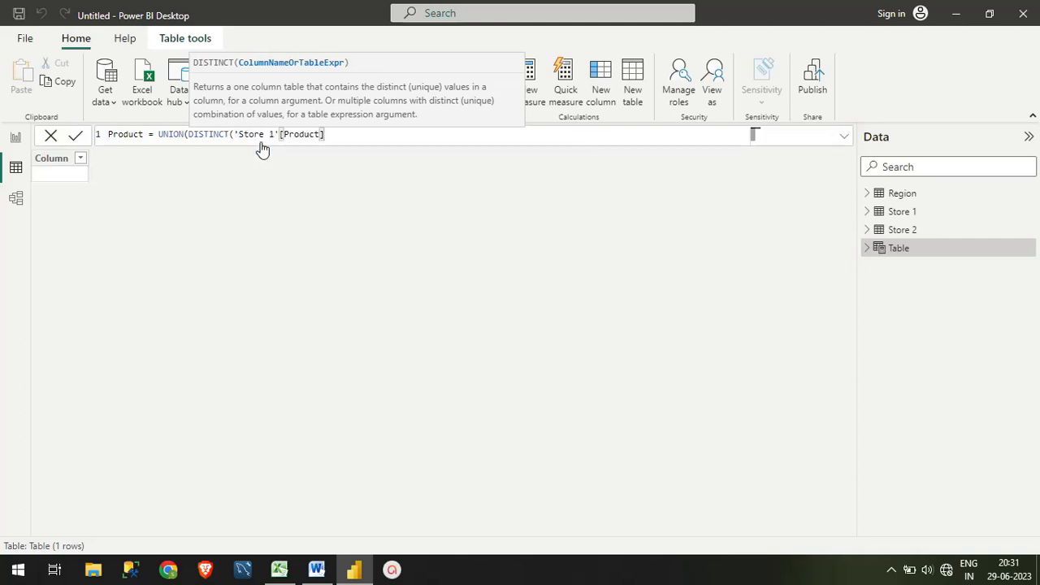
type(")")
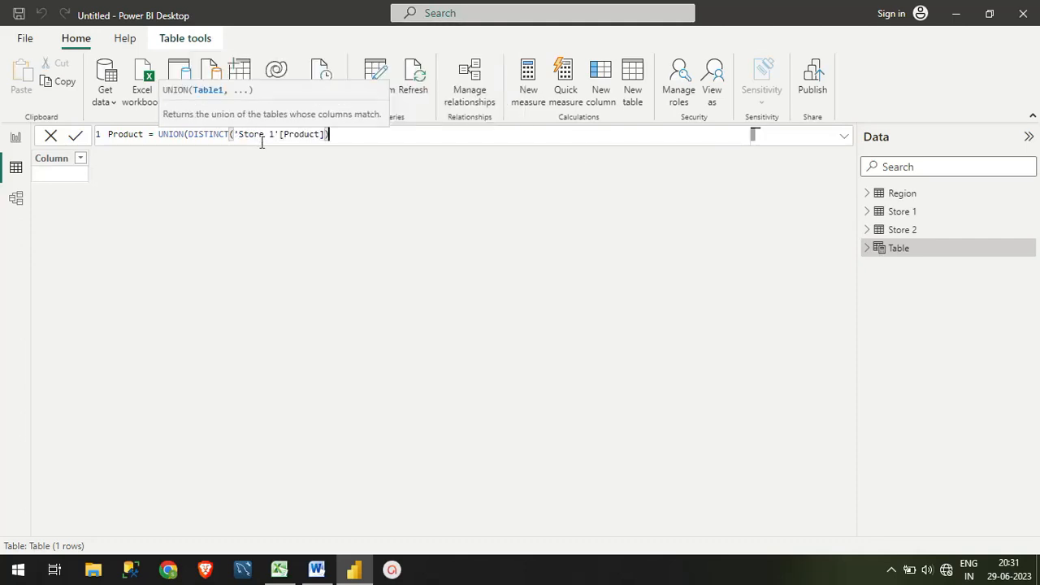
type(",DISTINCT(")
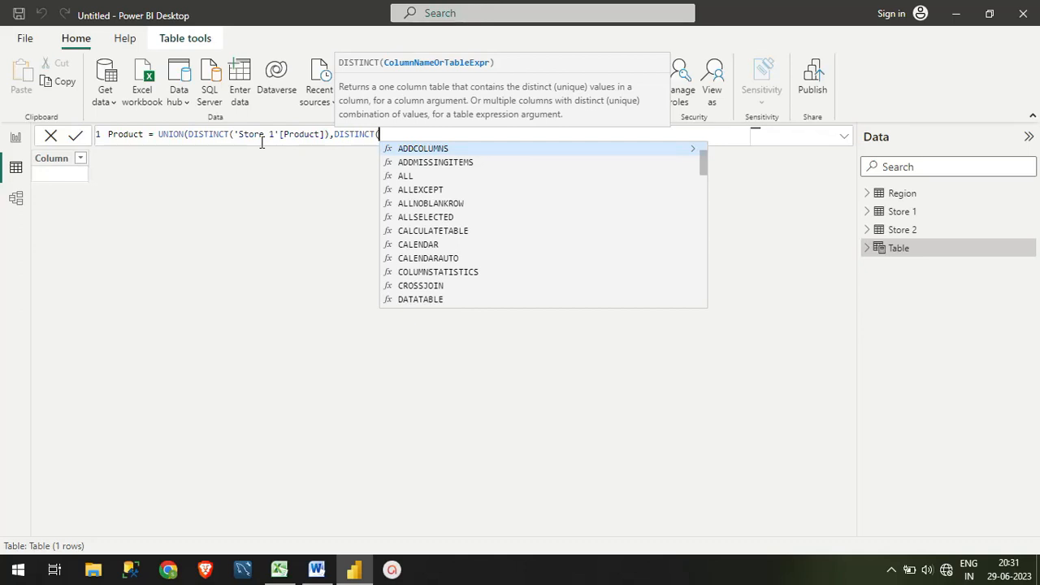
type("sto")
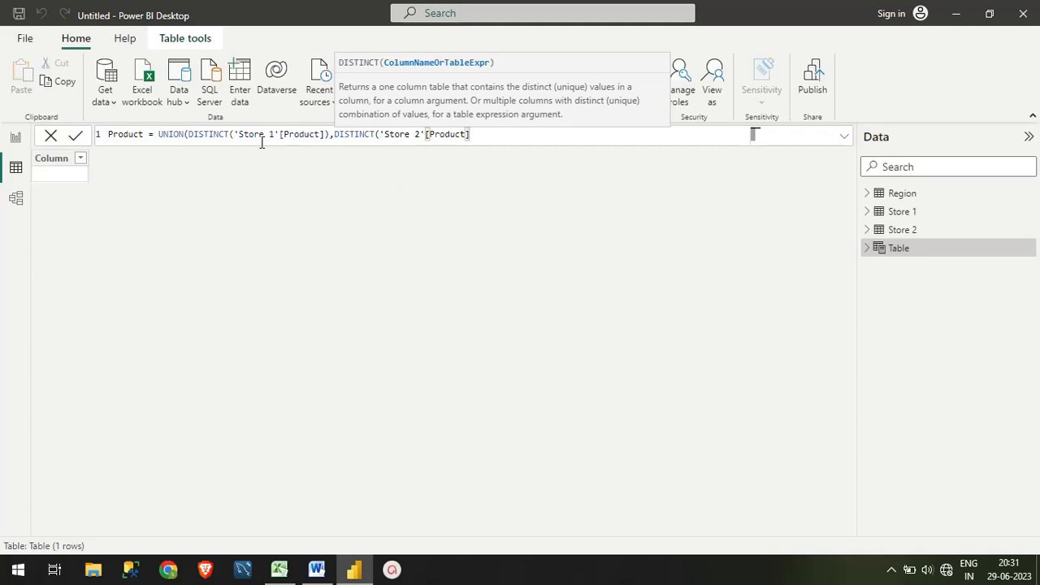
type("))")
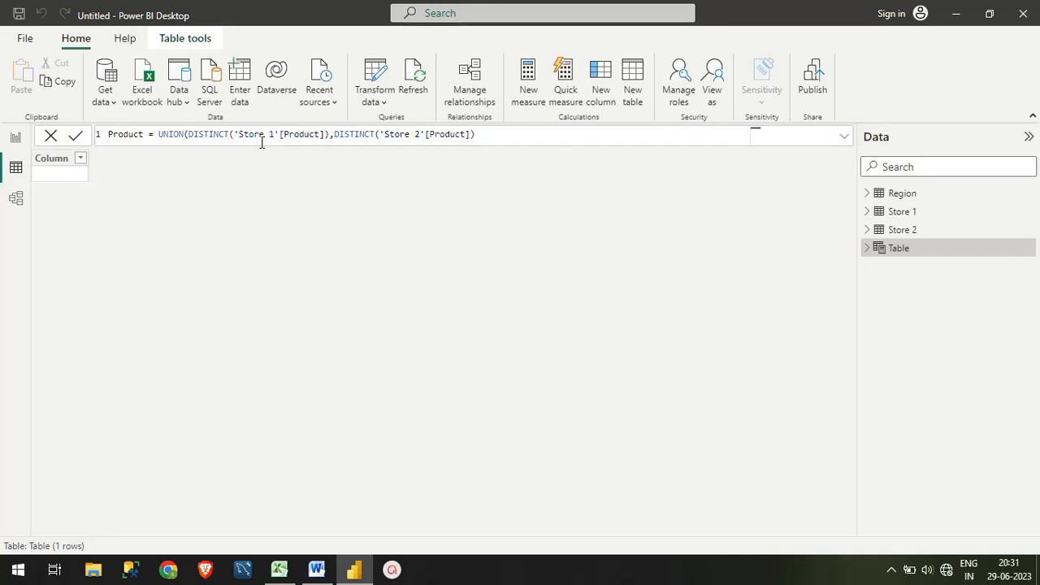
left_click(75, 135)
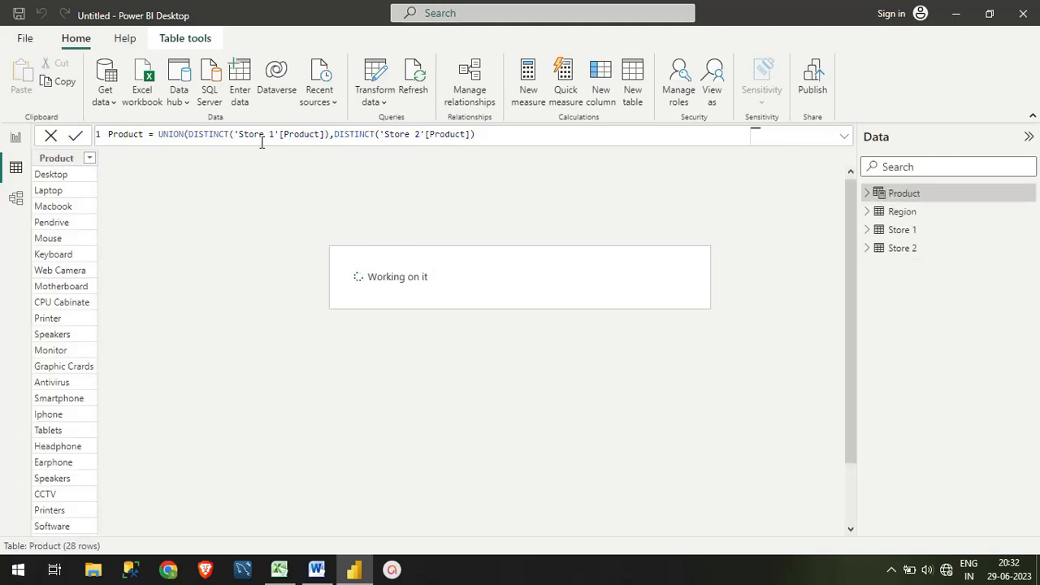
mouse_move(869, 489)
type(")")
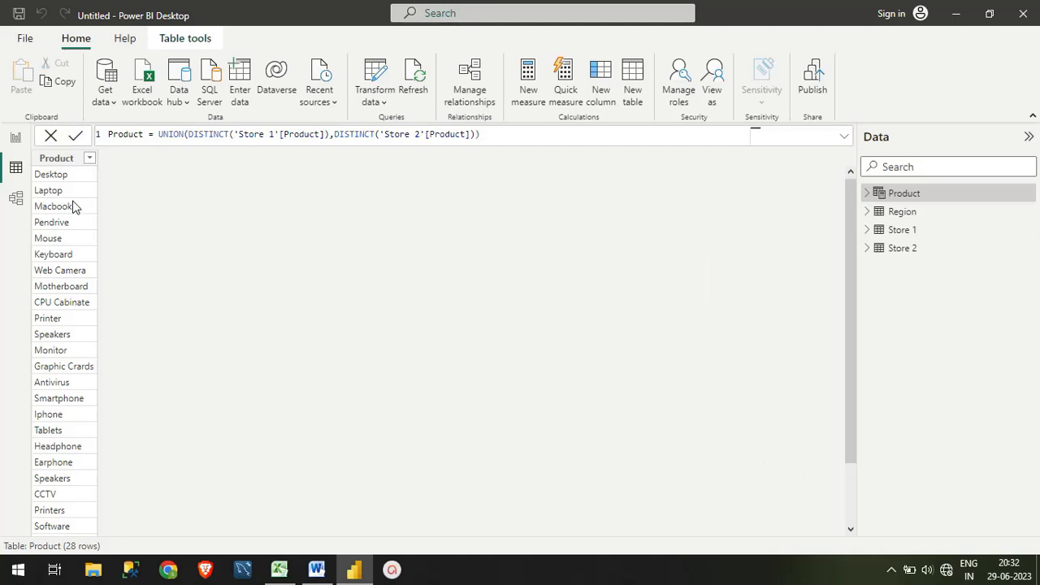
Scroll through the new 28-row Product table, then go to Model view.
scroll("down", 3)
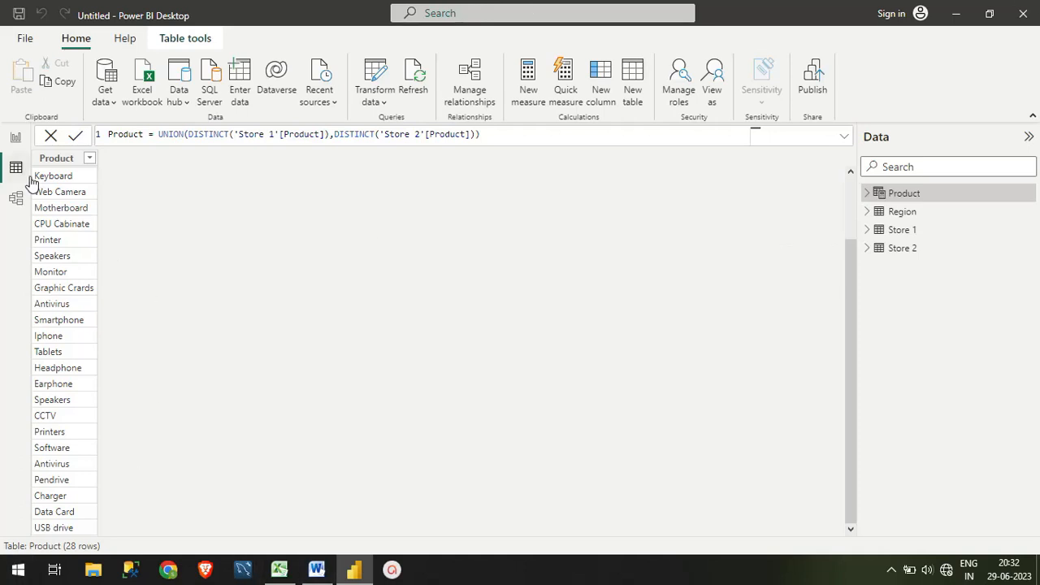
left_click(15, 198)
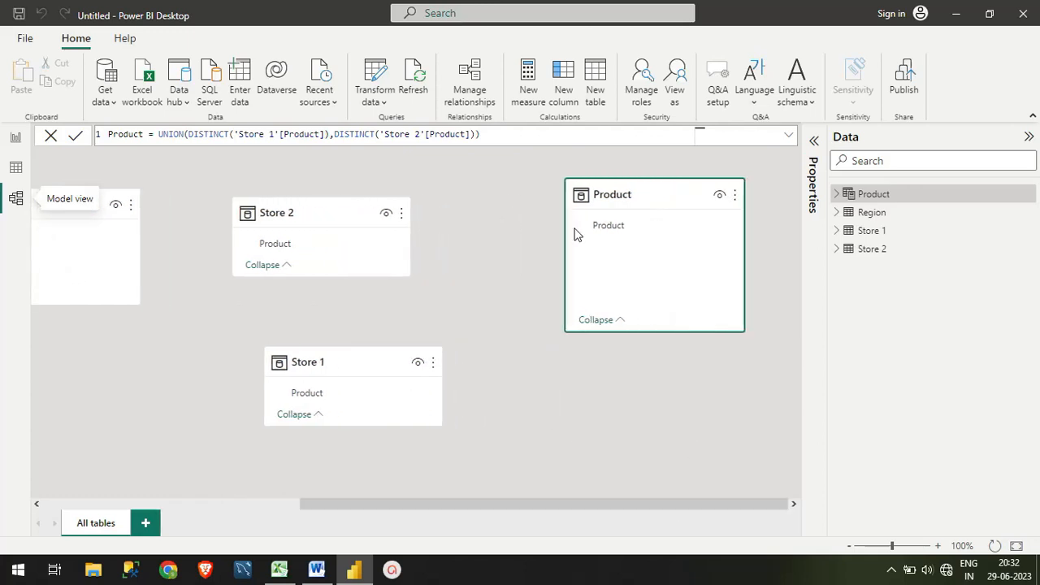
mouse_move(303, 361)
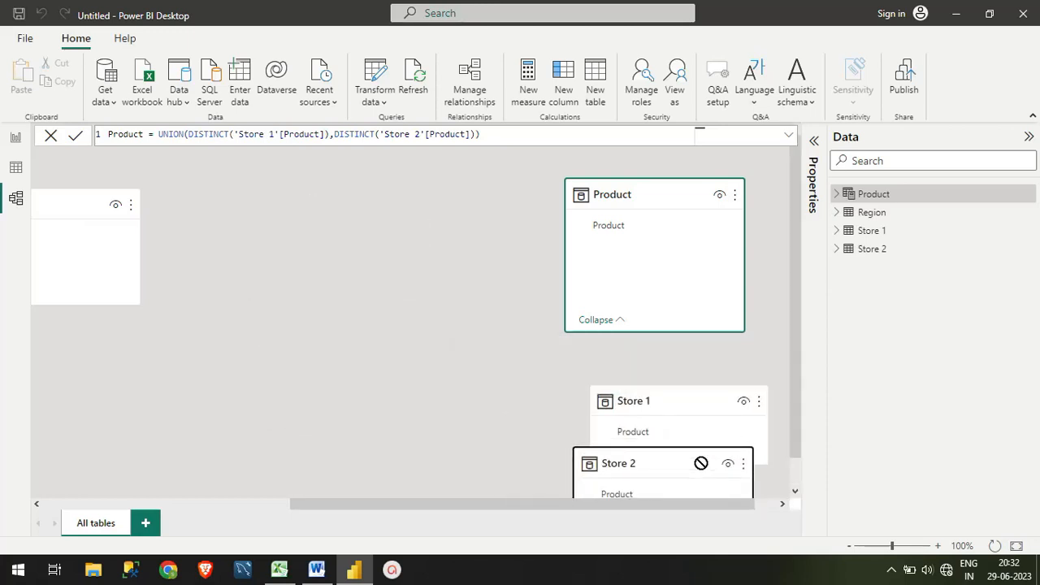
Drag the Store 2 table aside in the model diagram.
left_click_drag(654, 194, 315, 226)
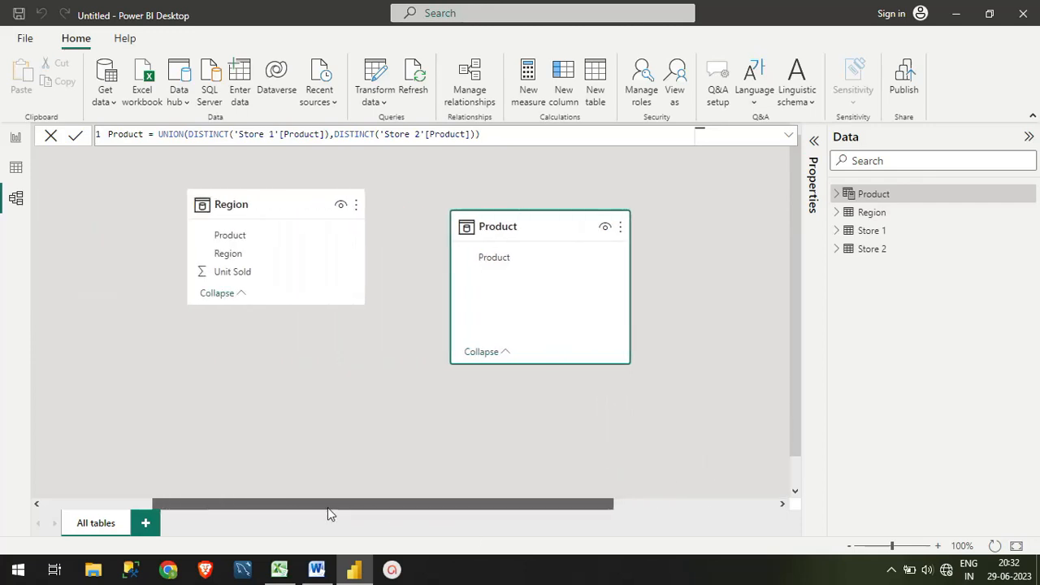
mouse_move(537, 257)
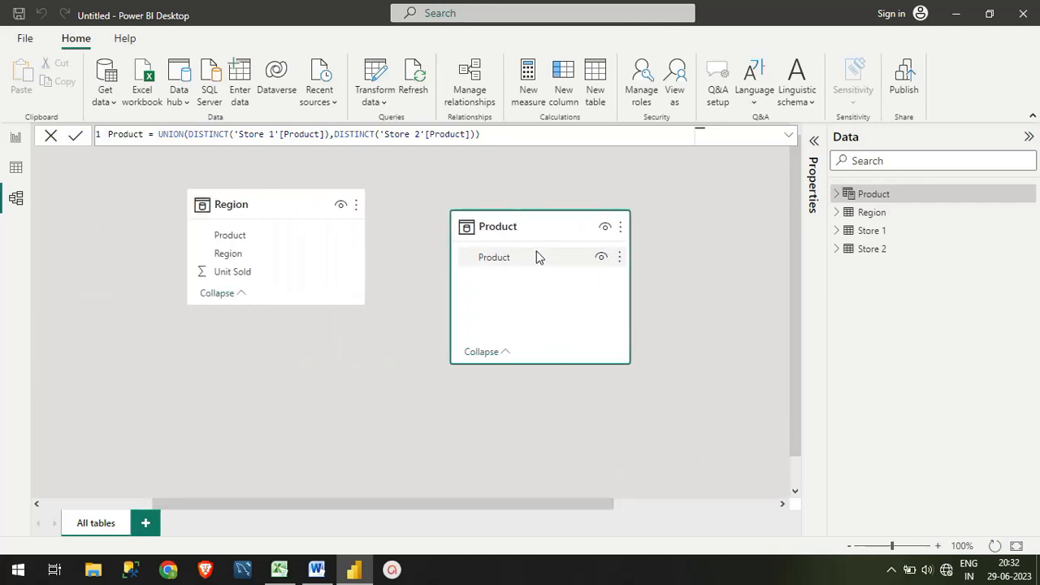
mouse_move(336, 237)
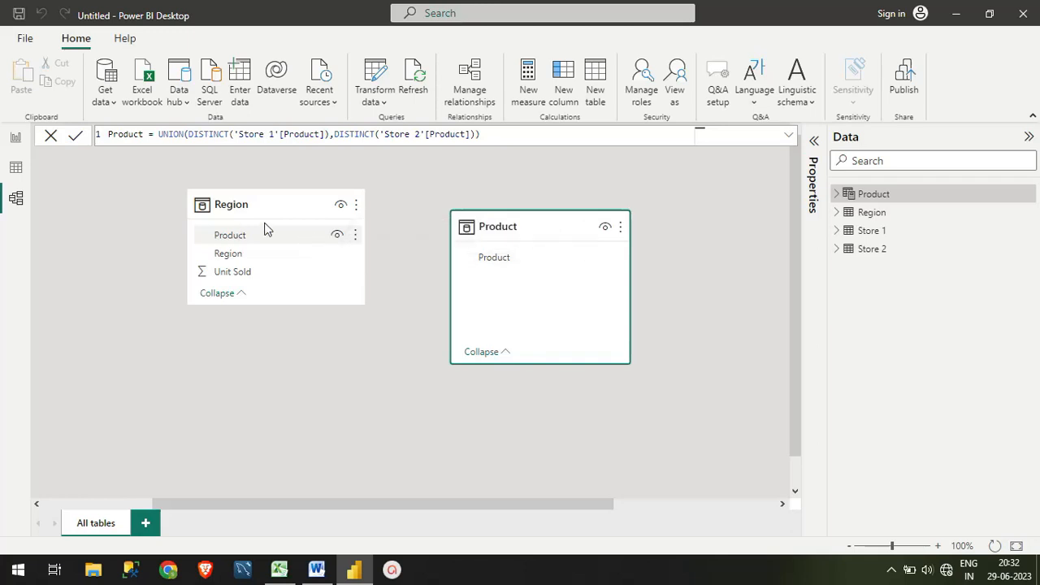
mouse_move(520, 267)
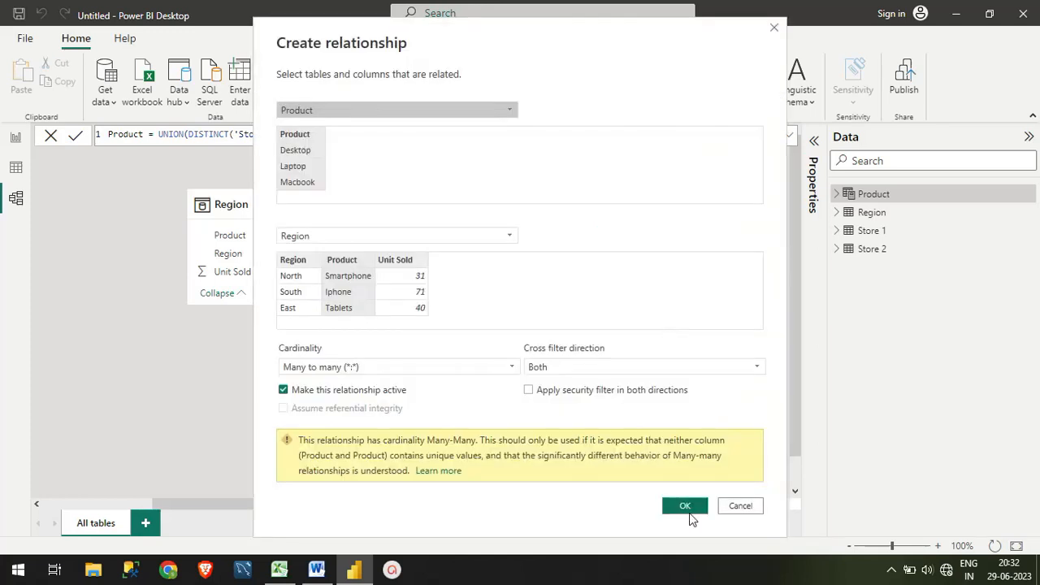
left_click(684, 505)
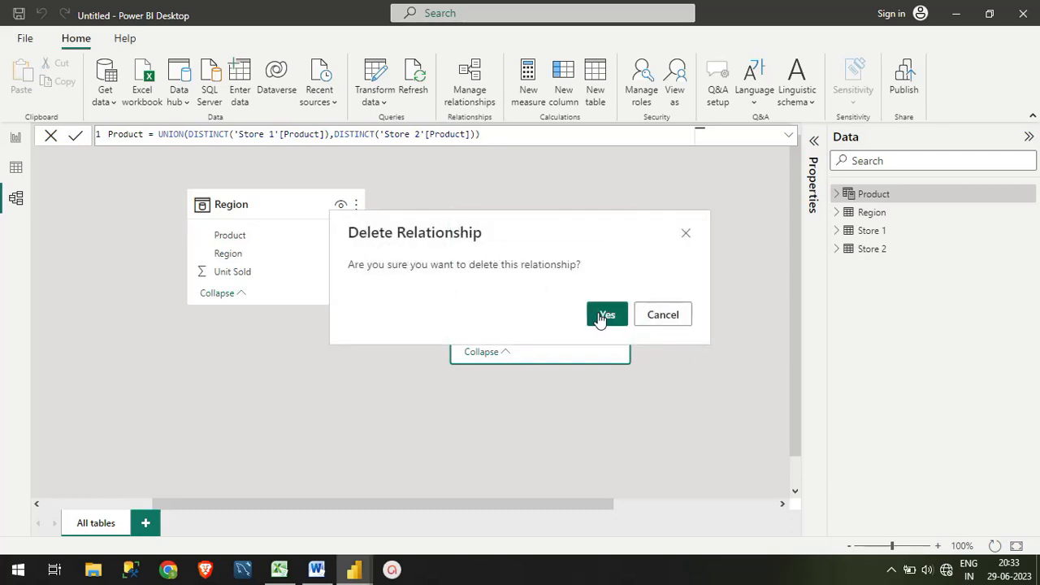
left_click(606, 314)
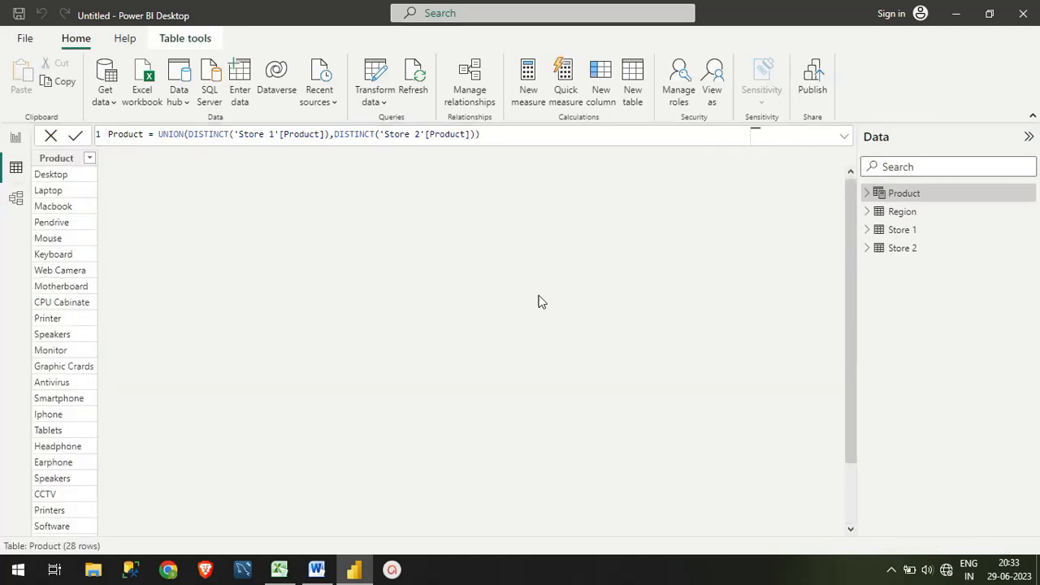
Scroll the Product table to check its 25 distinct products.
scroll("down", 3)
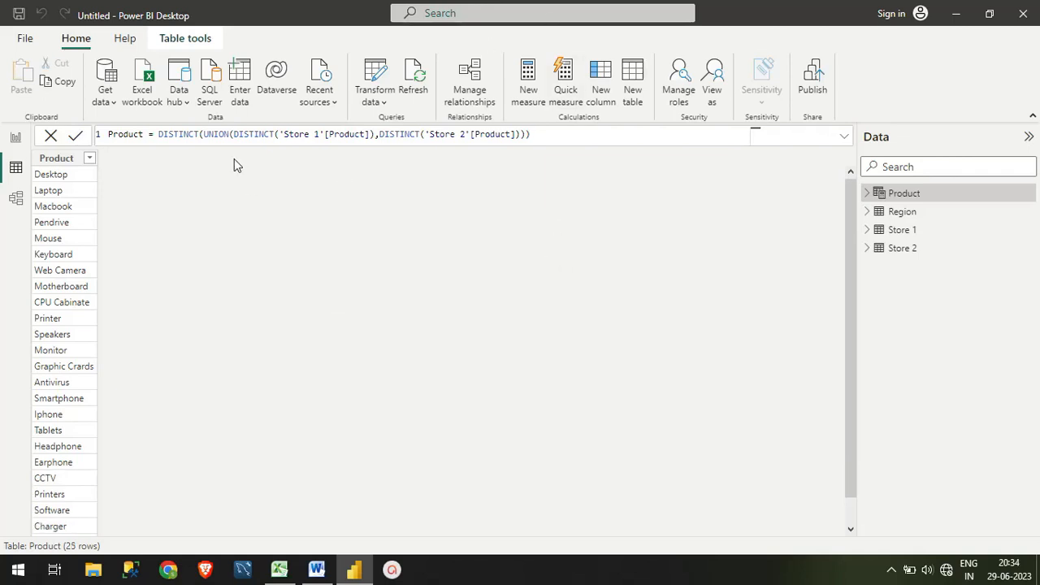
mouse_move(209, 157)
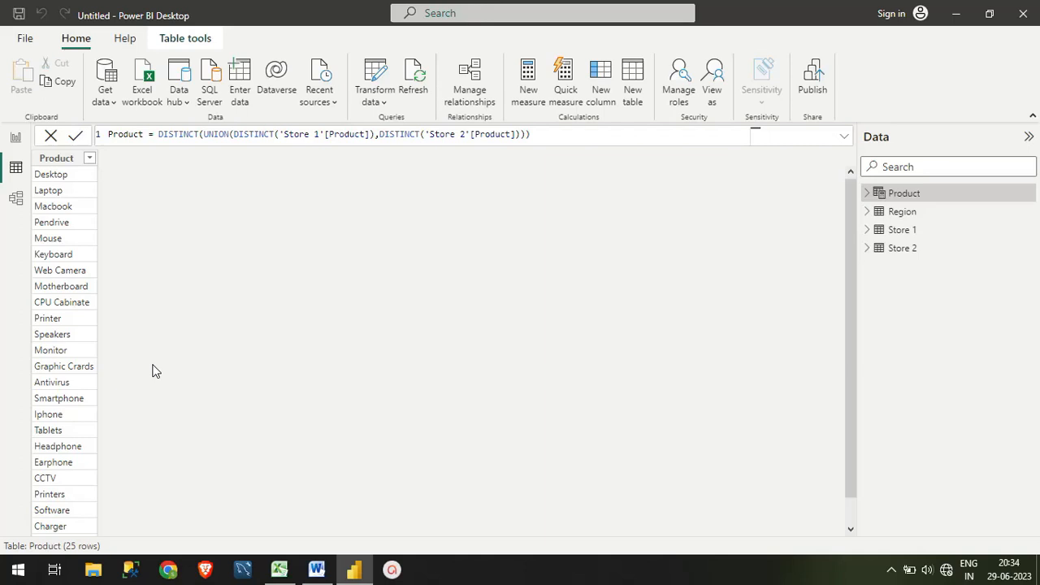
mouse_move(38, 210)
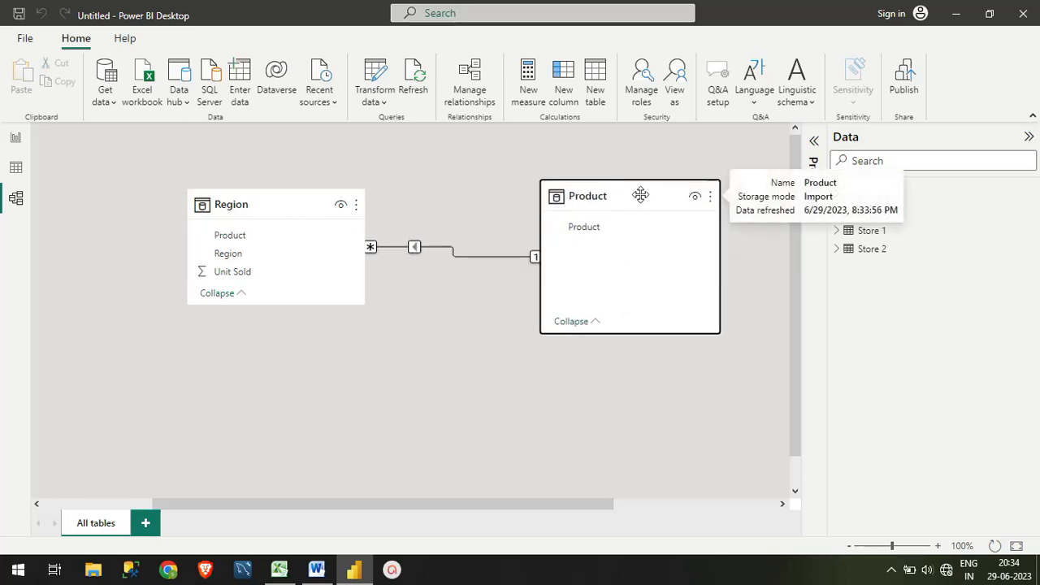
Move the Product table left of Region and switch to Report view.
left_click_drag(640, 195, 519, 240)
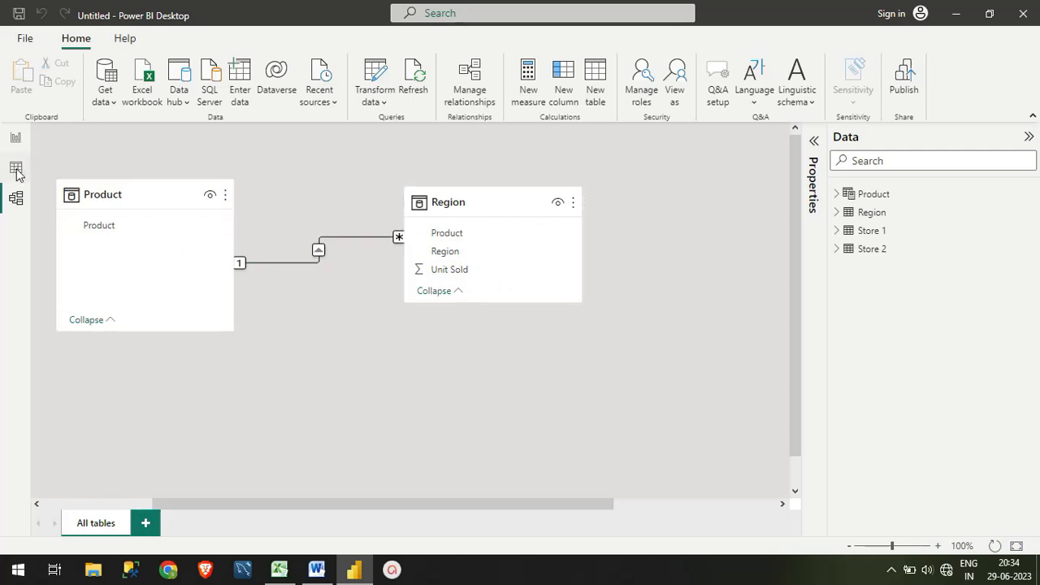
left_click(17, 172)
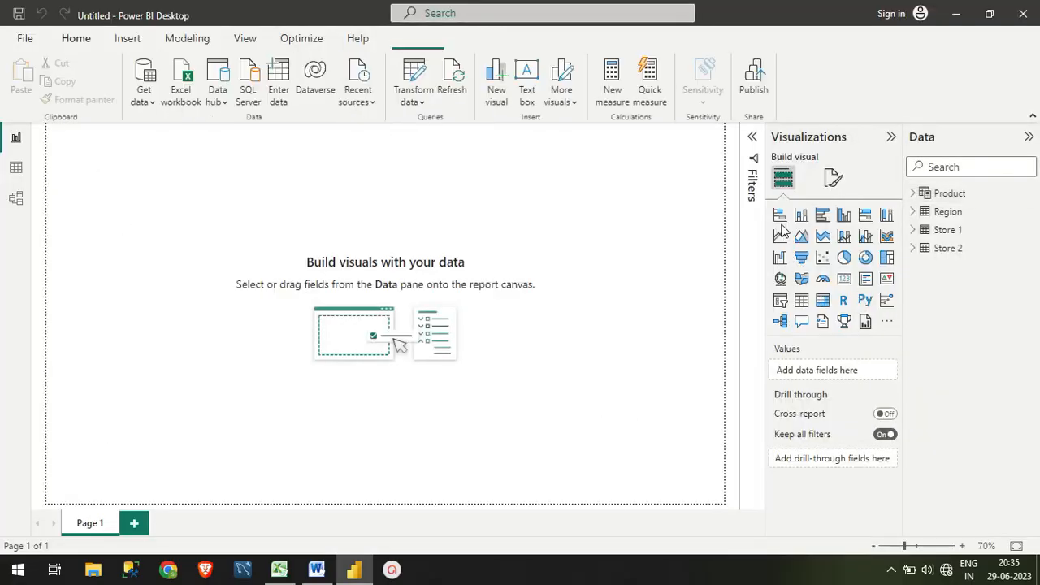
mouse_move(801, 215)
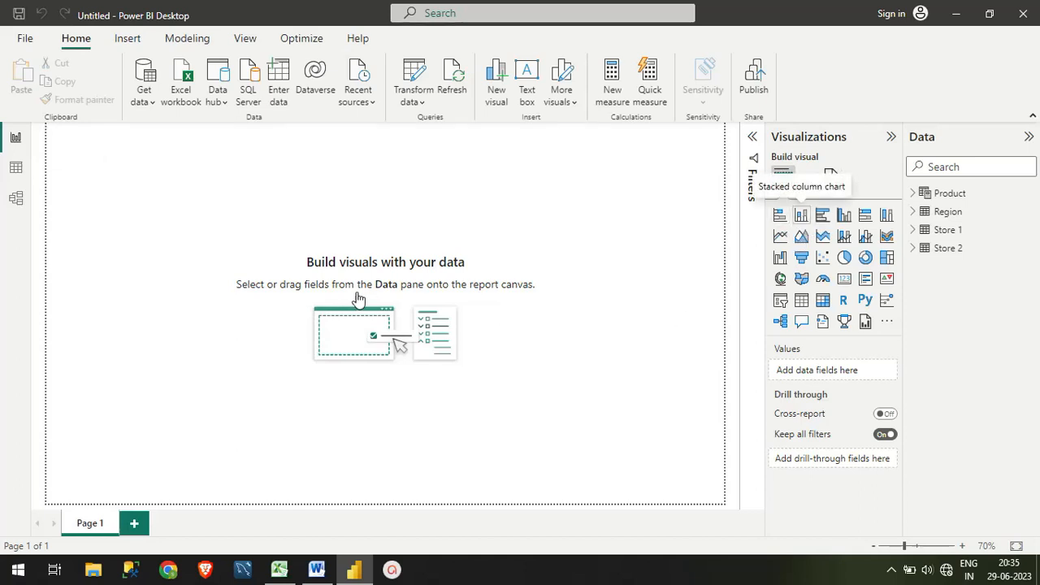
mouse_move(365, 275)
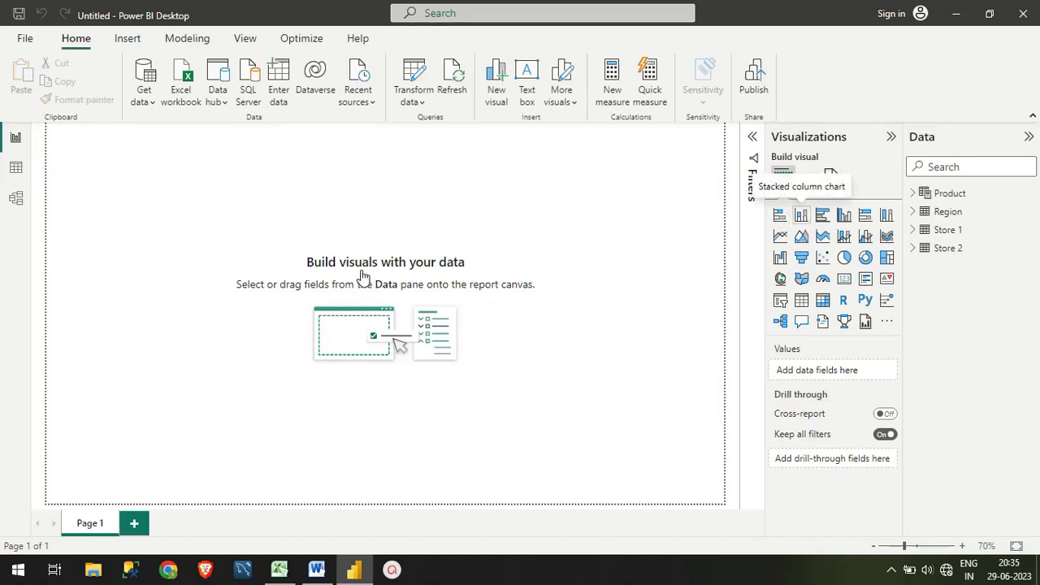
Add a stacked column chart with Product on its axis, expand Region, and widen it.
left_click(782, 177)
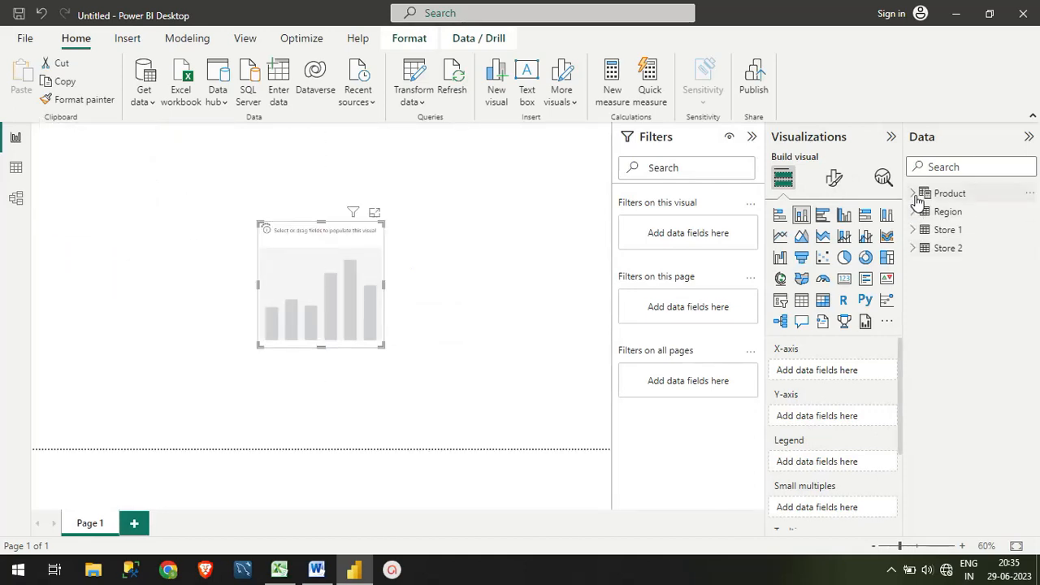
left_click(914, 193)
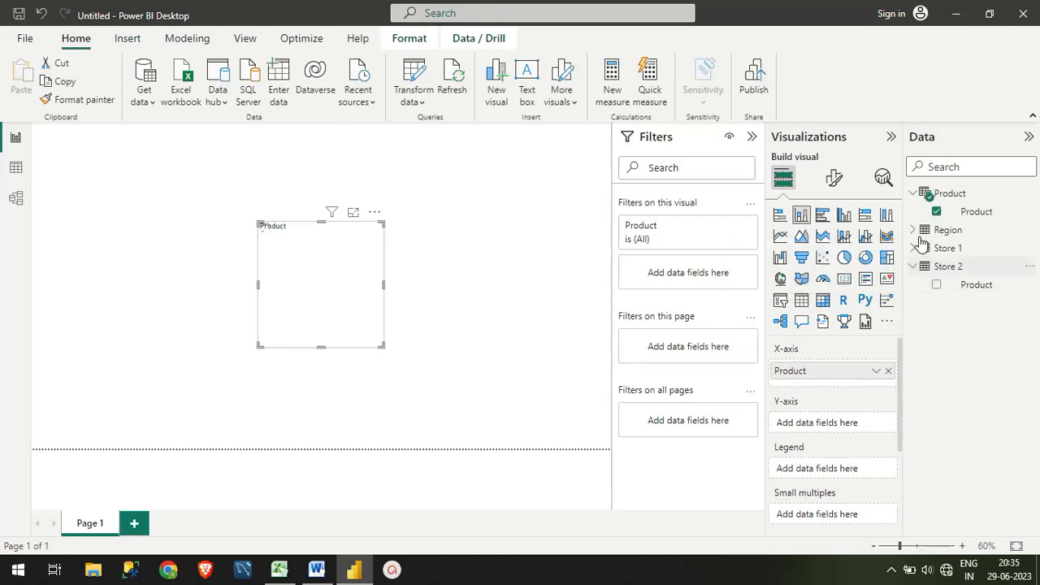
left_click(922, 229)
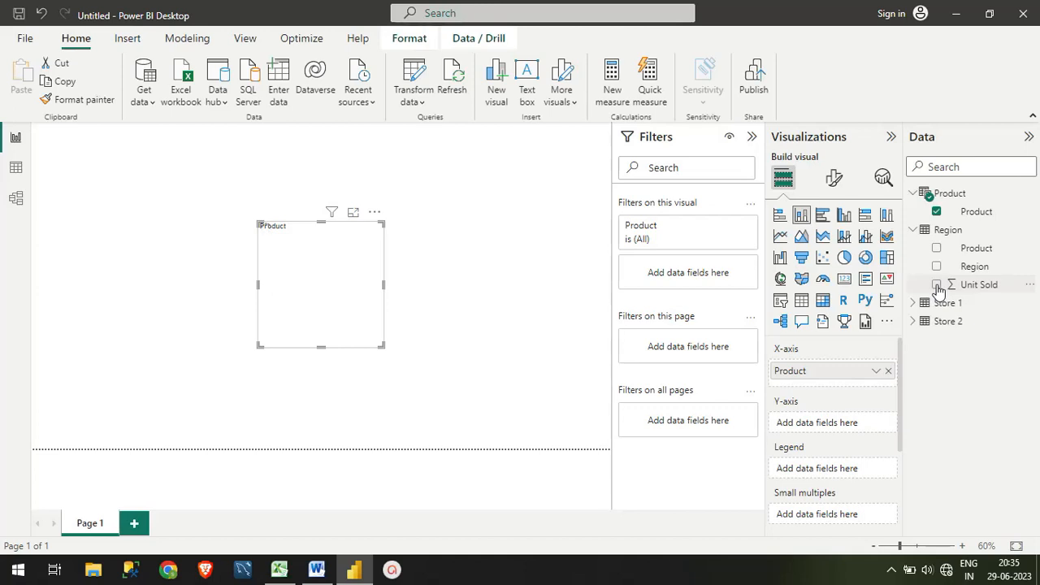
left_click(937, 284)
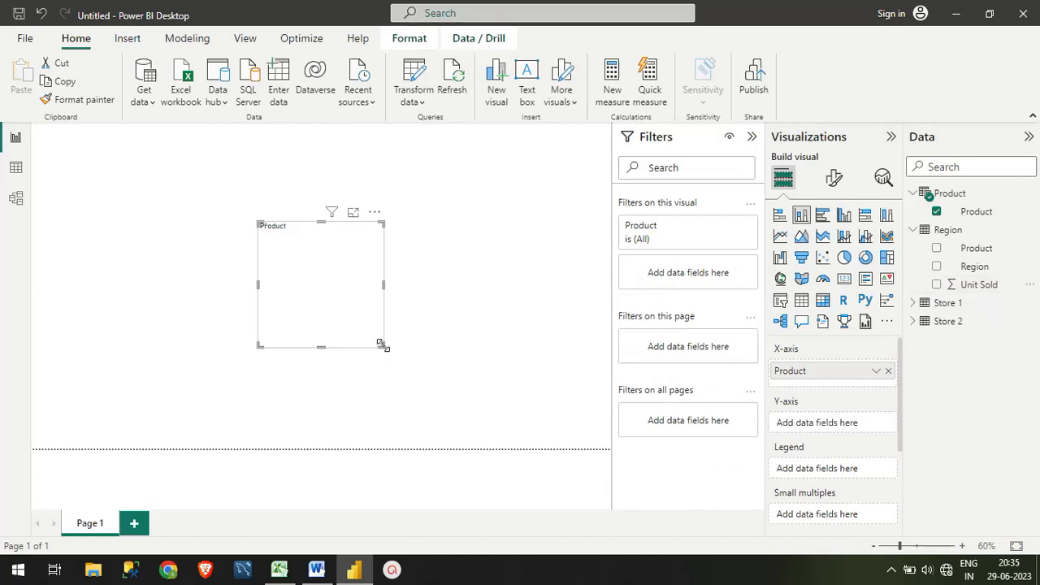
left_click_drag(382, 345, 524, 370)
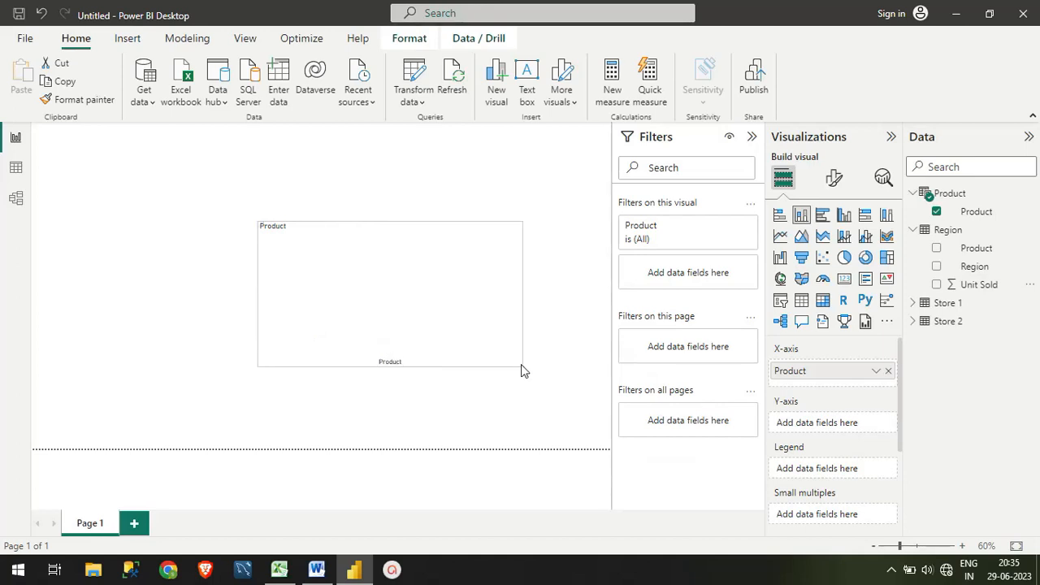
left_click(937, 284)
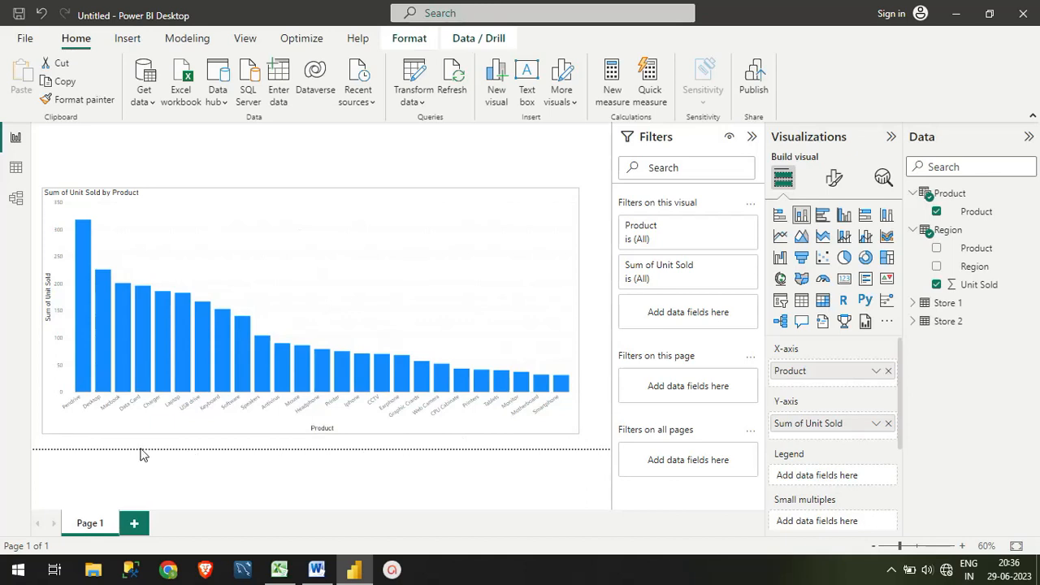
Select the Sum of Unit Sold by Product chart, then return to the Product data grid.
left_click(89, 268)
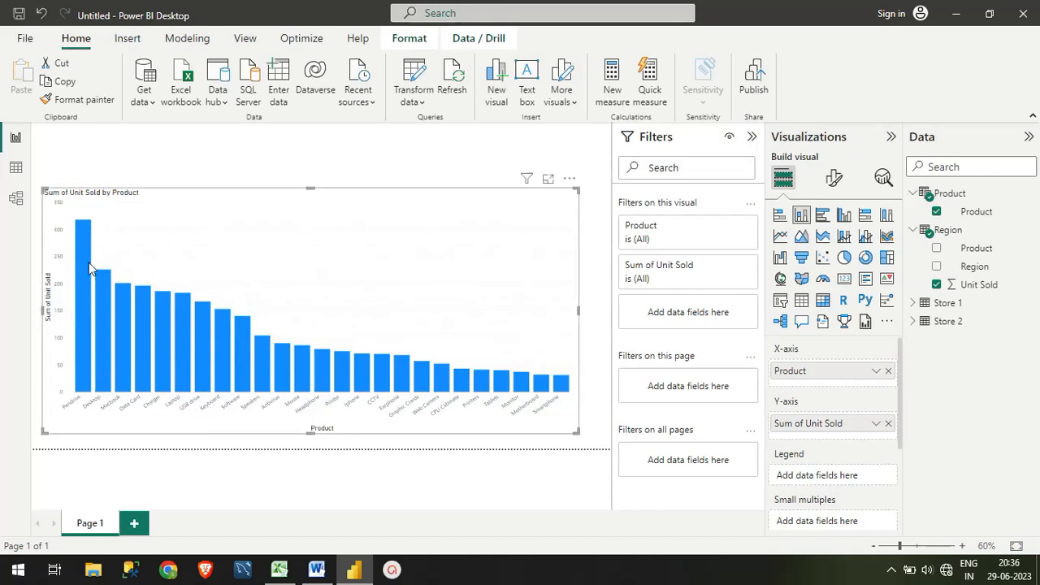
mouse_move(106, 337)
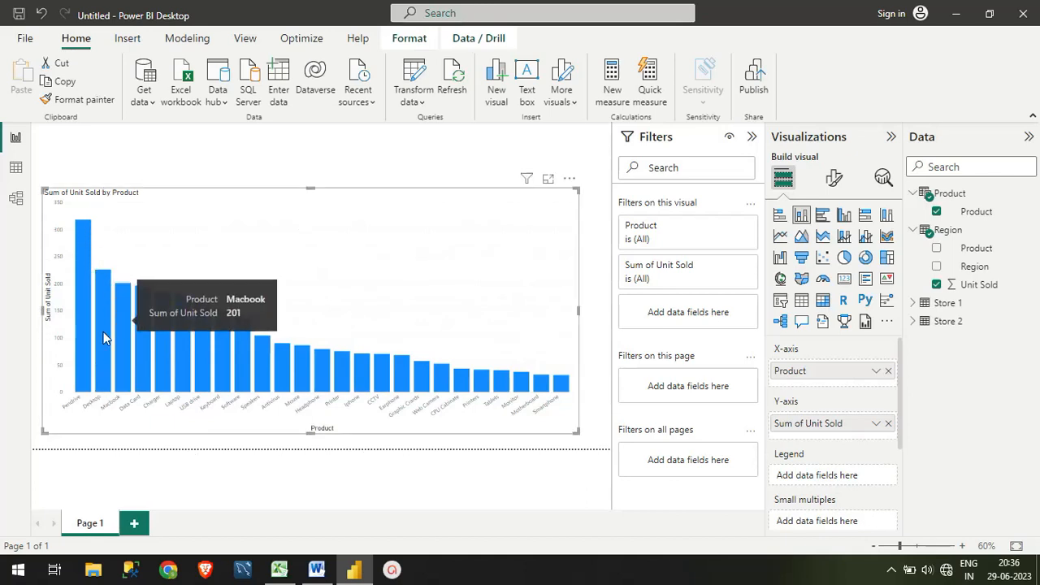
mouse_move(575, 435)
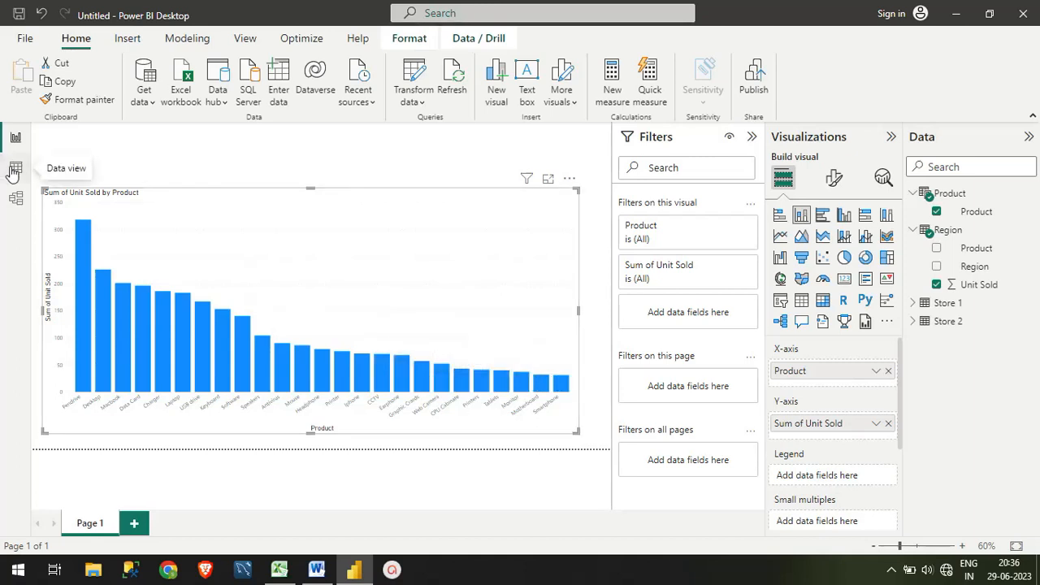
left_click(12, 168)
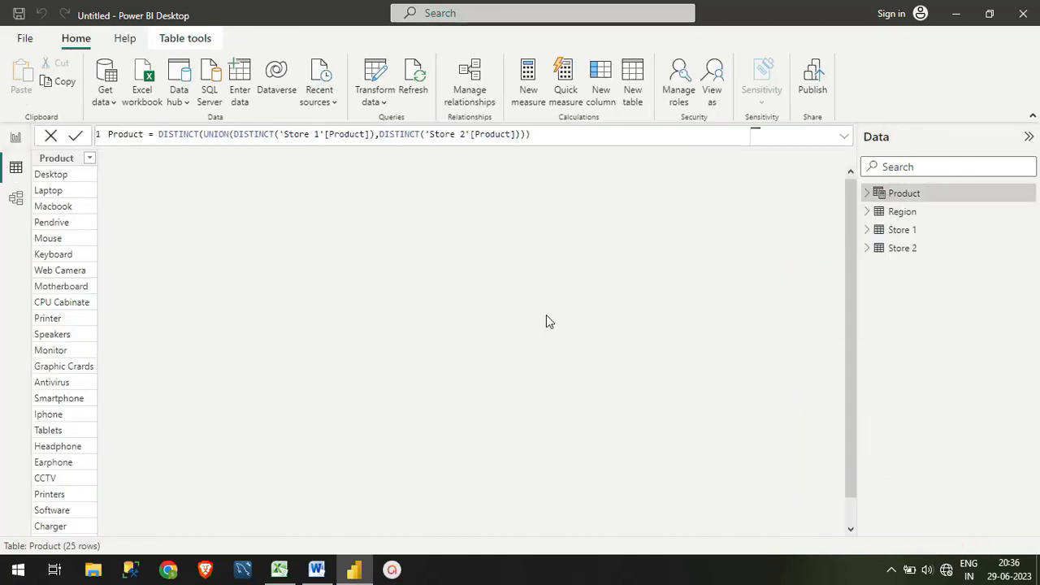